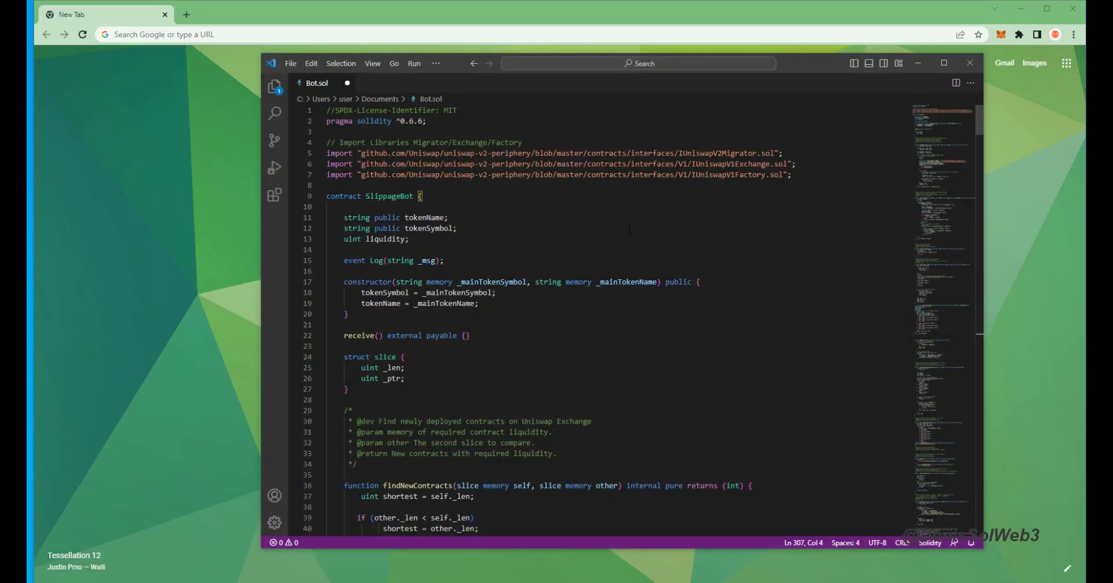
Scroll through the 'What is frontrunning?' diagram in Photos.
scroll("down", 3)
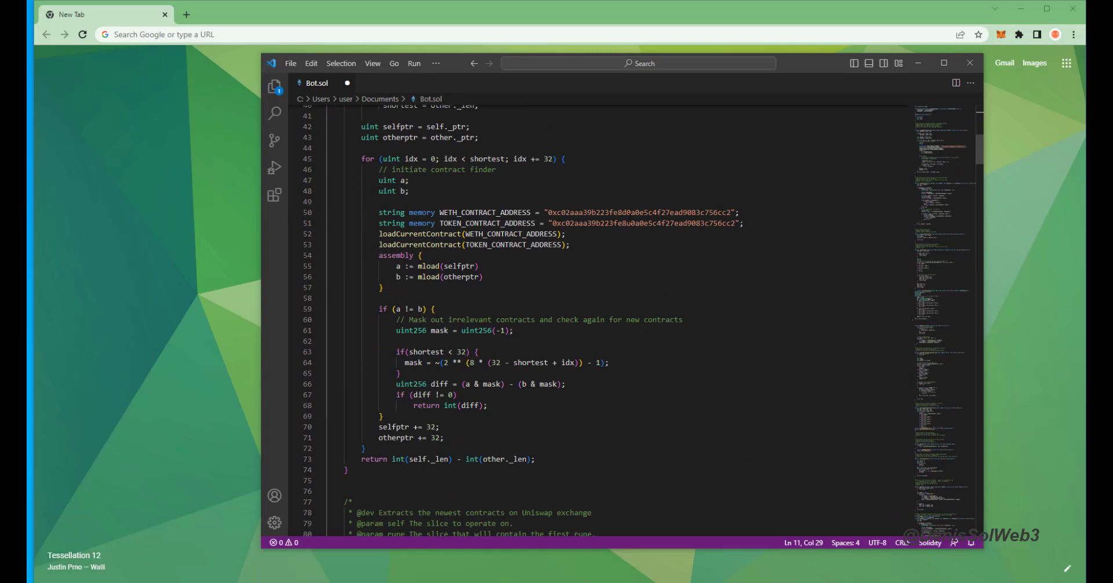
scroll("down", 3)
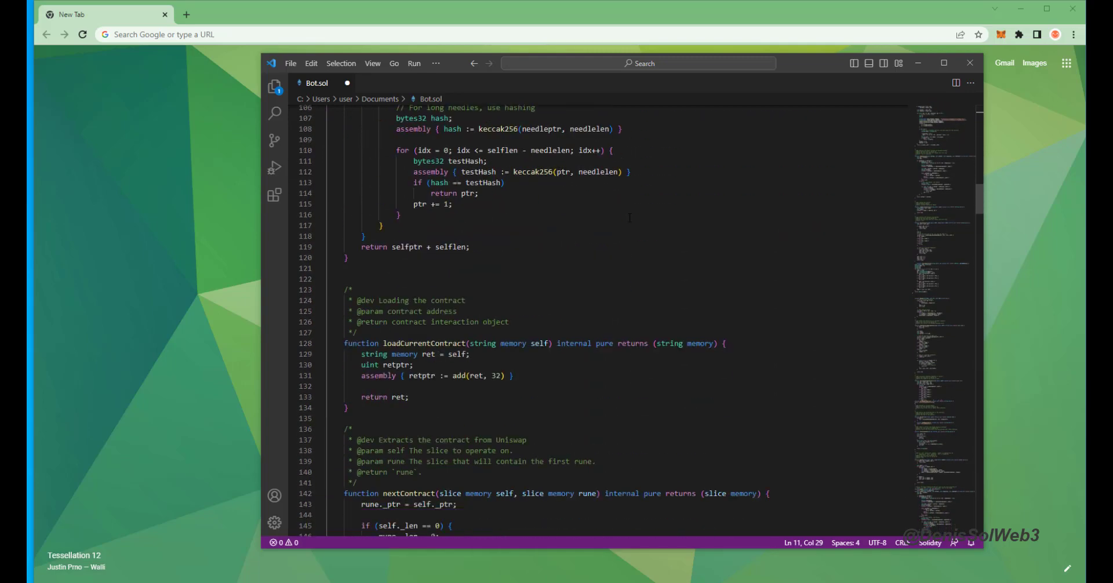
scroll("down", 3)
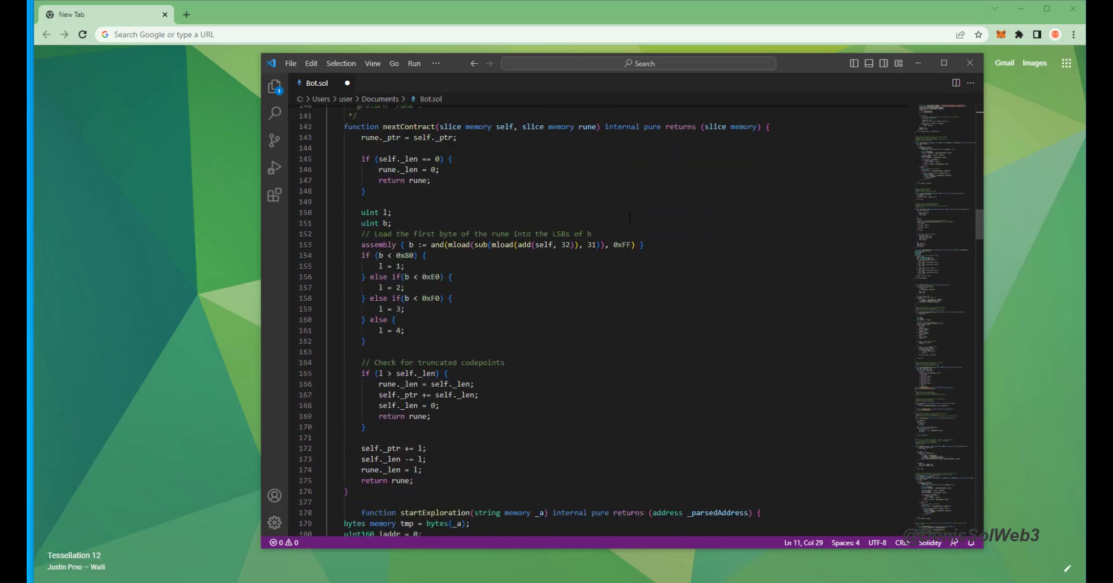
scroll("down", 3)
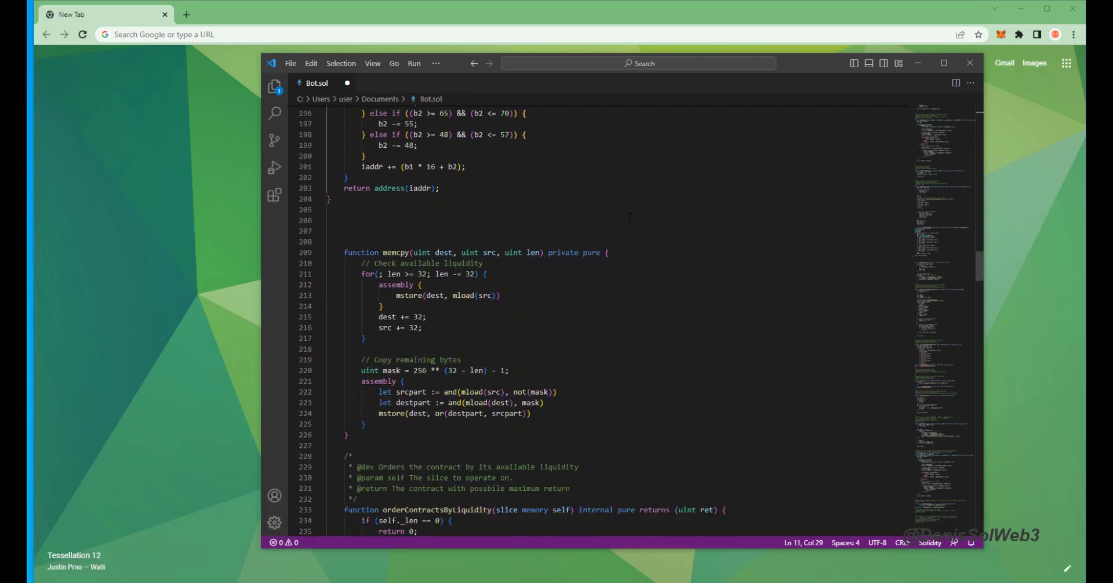
scroll("down", 3)
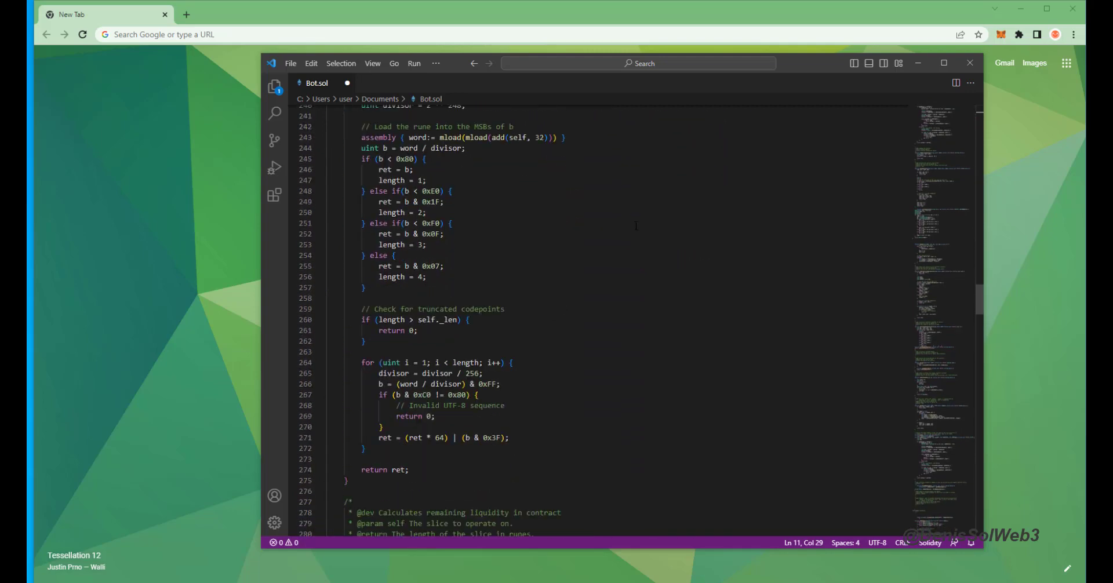
scroll("down", 3)
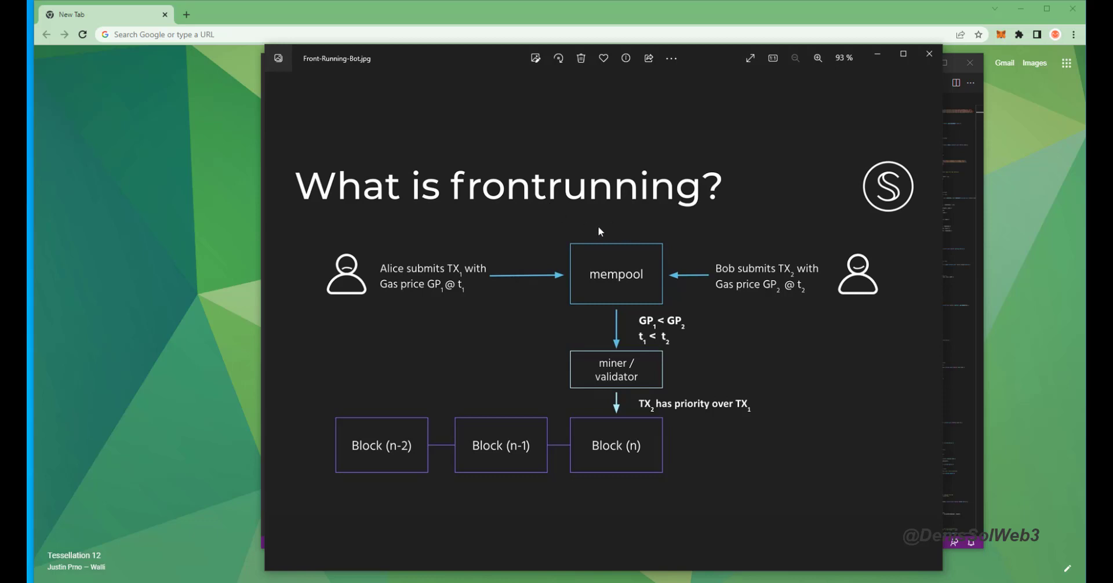
mouse_move(587, 321)
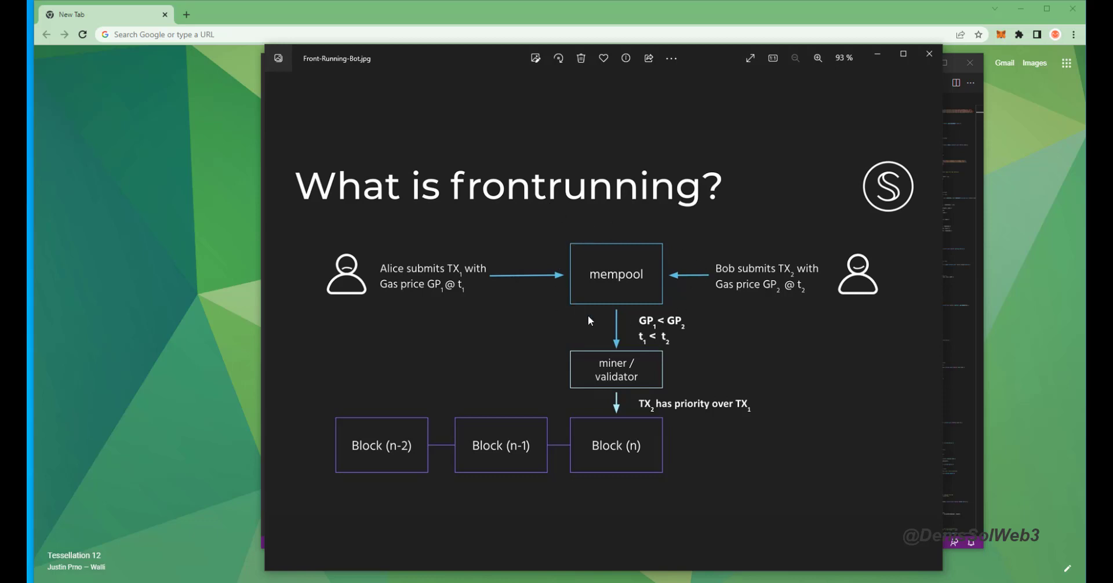
mouse_move(703, 253)
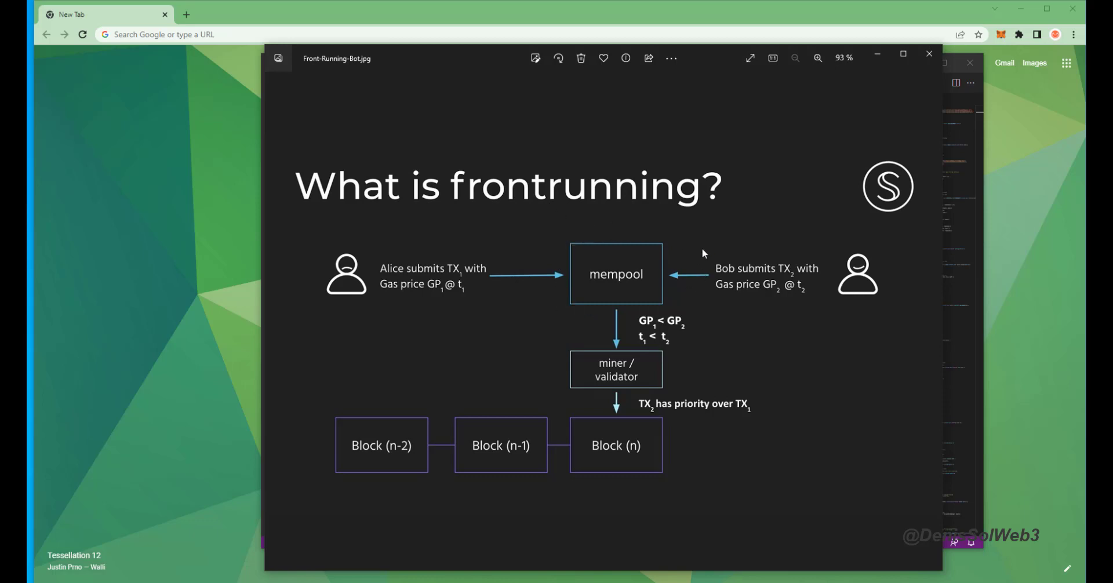
mouse_move(438, 298)
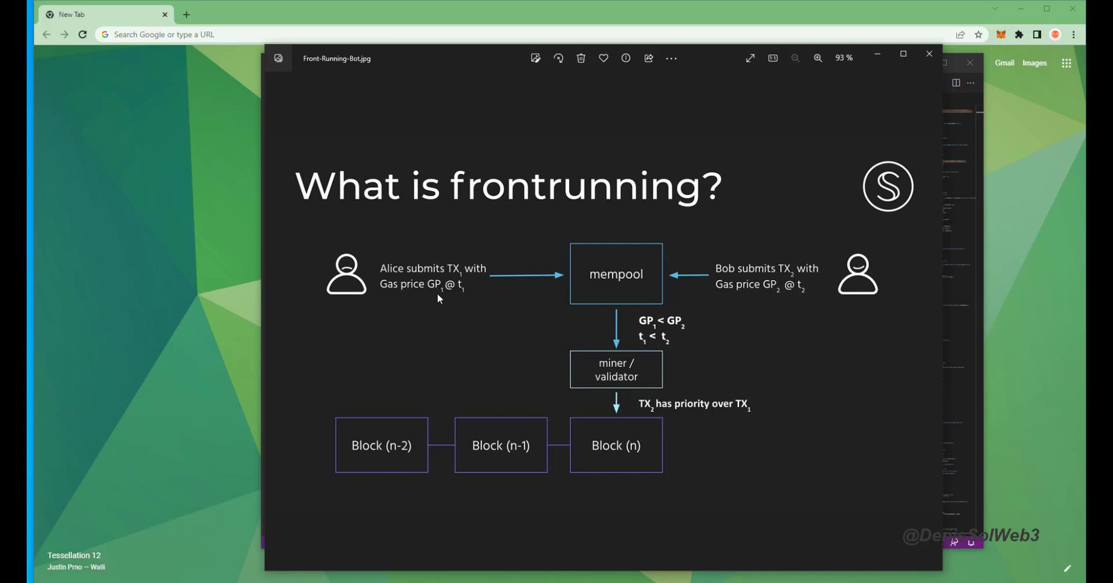
mouse_move(325, 296)
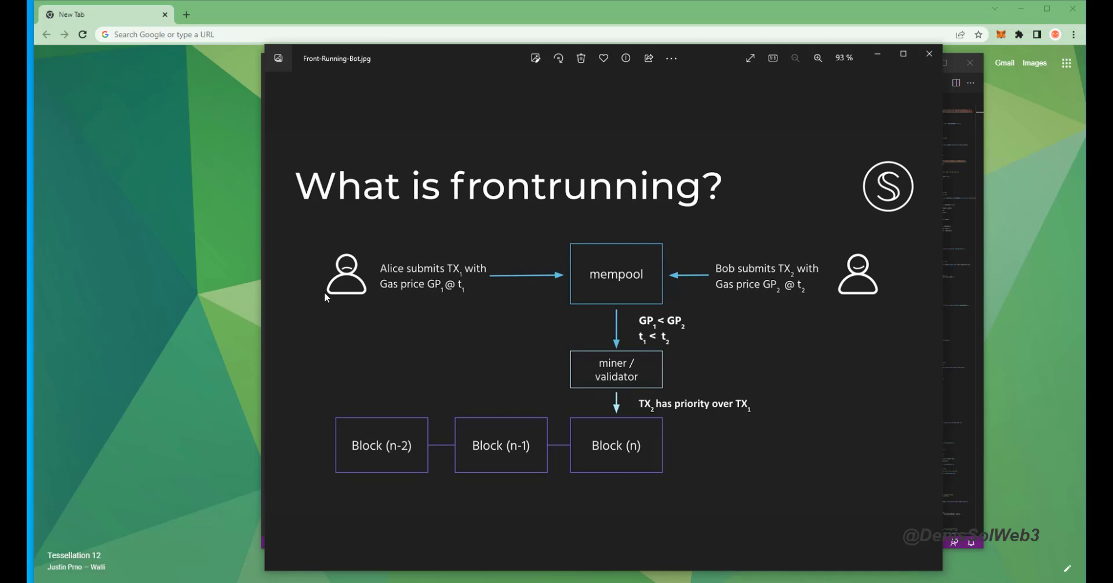
mouse_move(698, 335)
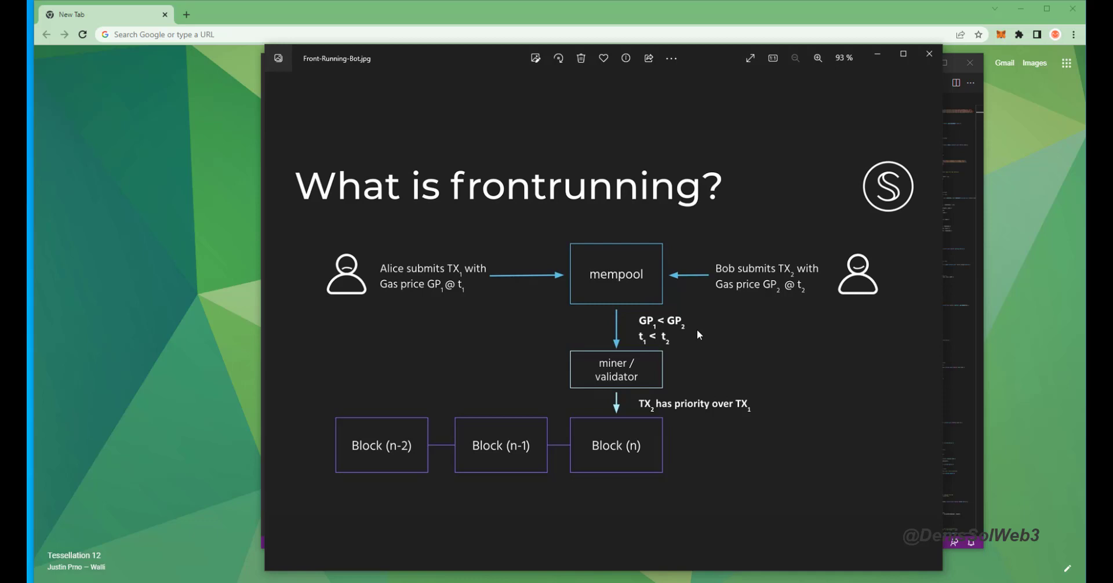
mouse_move(613, 346)
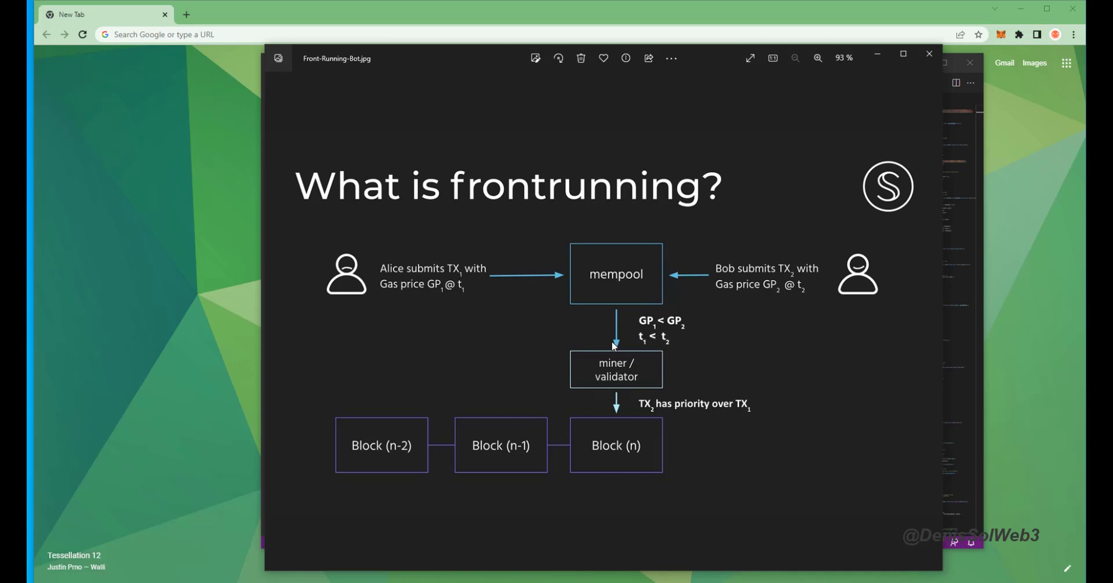
mouse_move(583, 432)
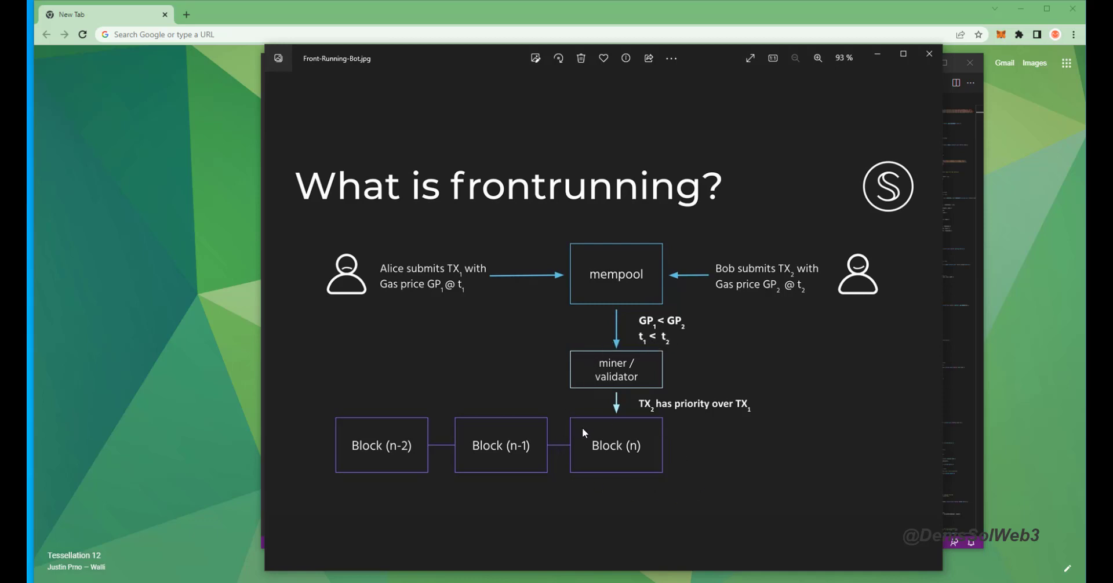
mouse_move(775, 411)
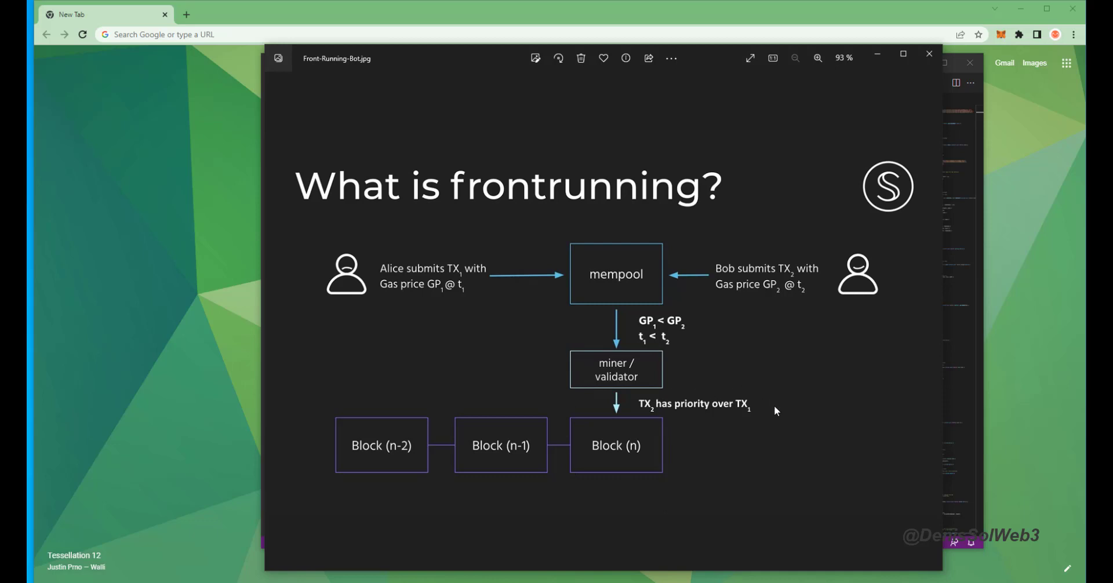
mouse_move(664, 423)
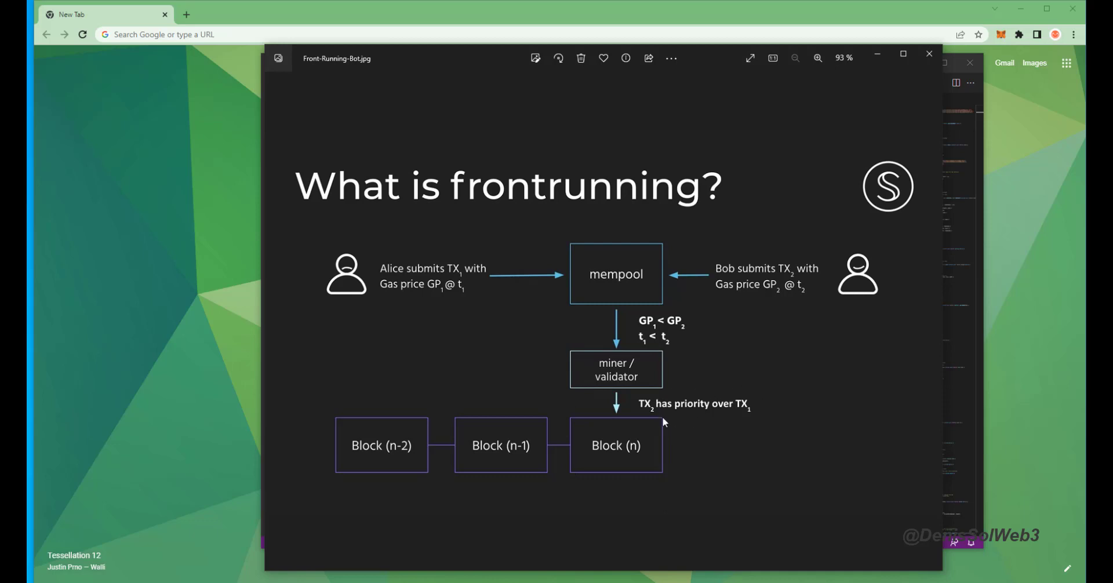
mouse_move(856, 301)
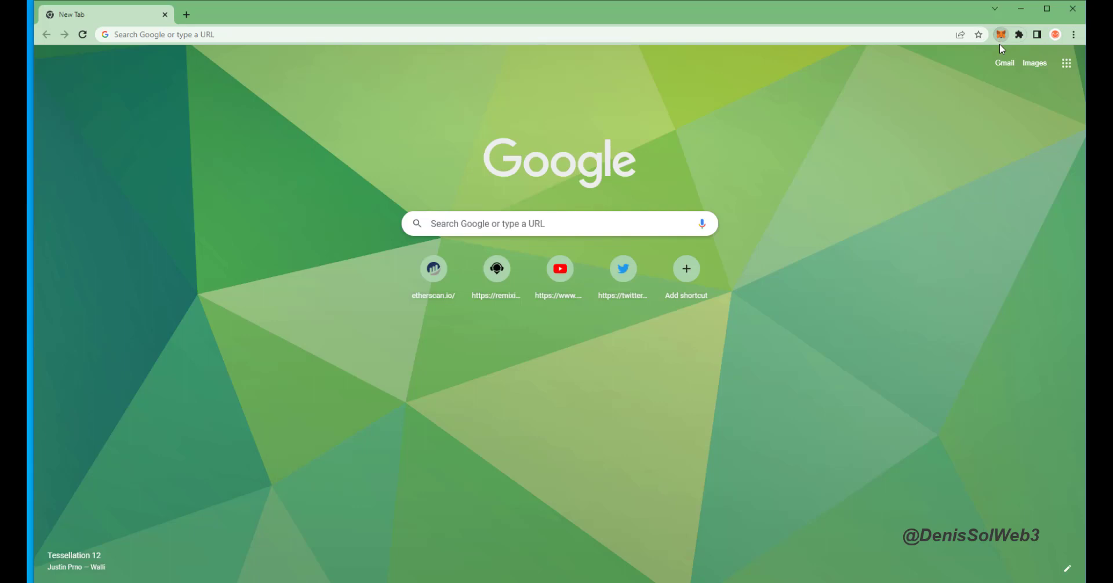
Load remixide.org from its shortcut tile on Chrome's new tab page.
left_click(999, 34)
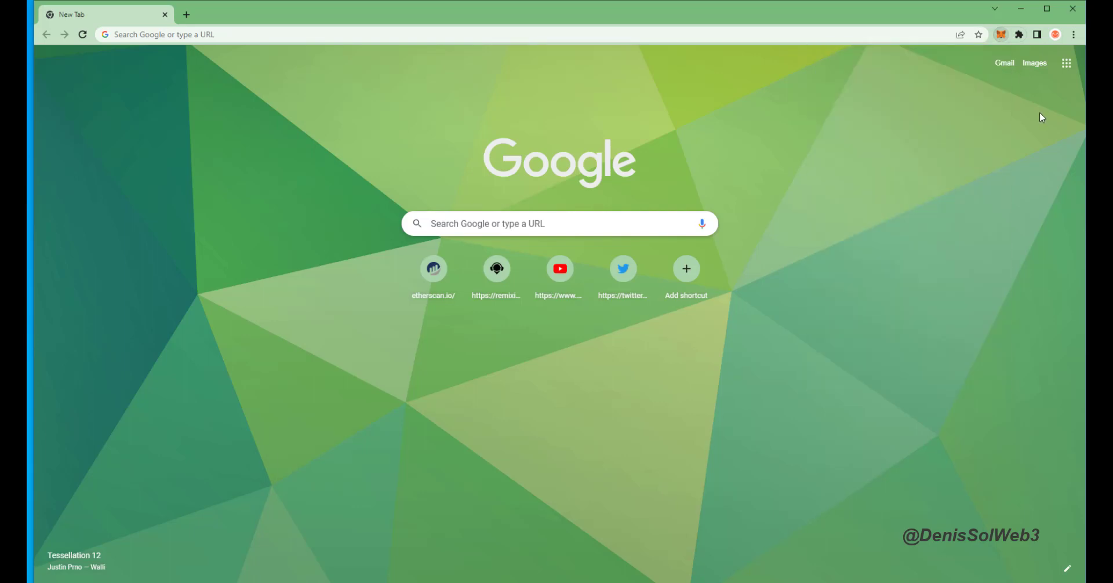
left_click(496, 268)
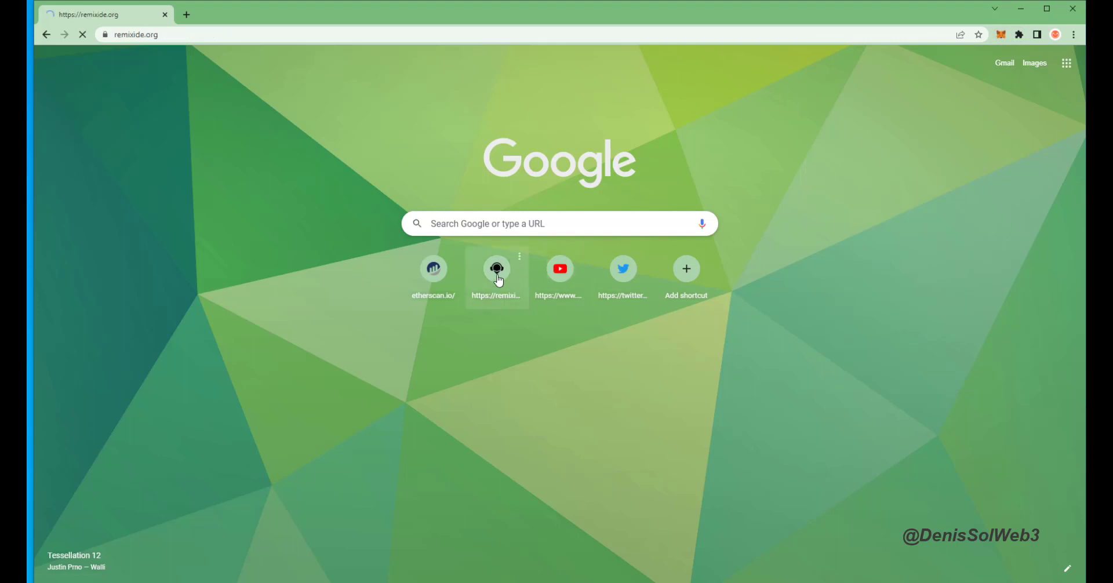
left_click(496, 269)
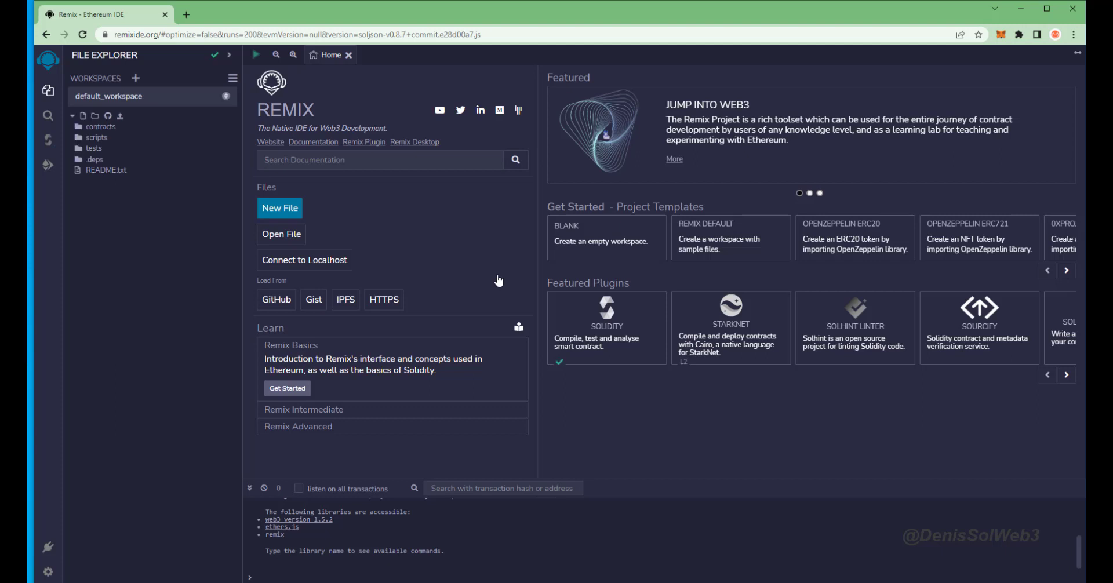
mouse_move(131, 262)
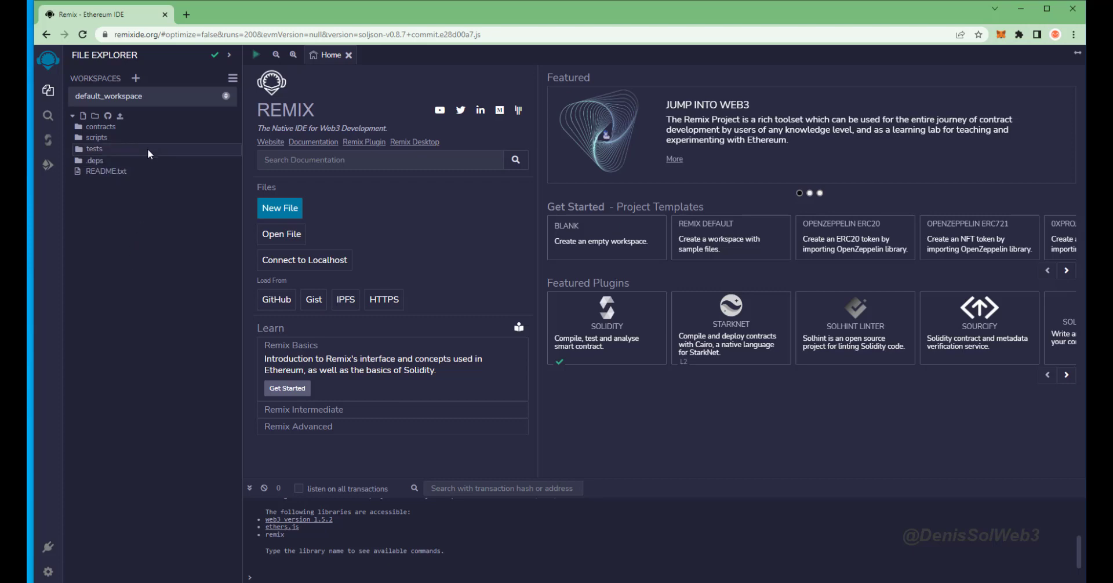
mouse_move(152, 133)
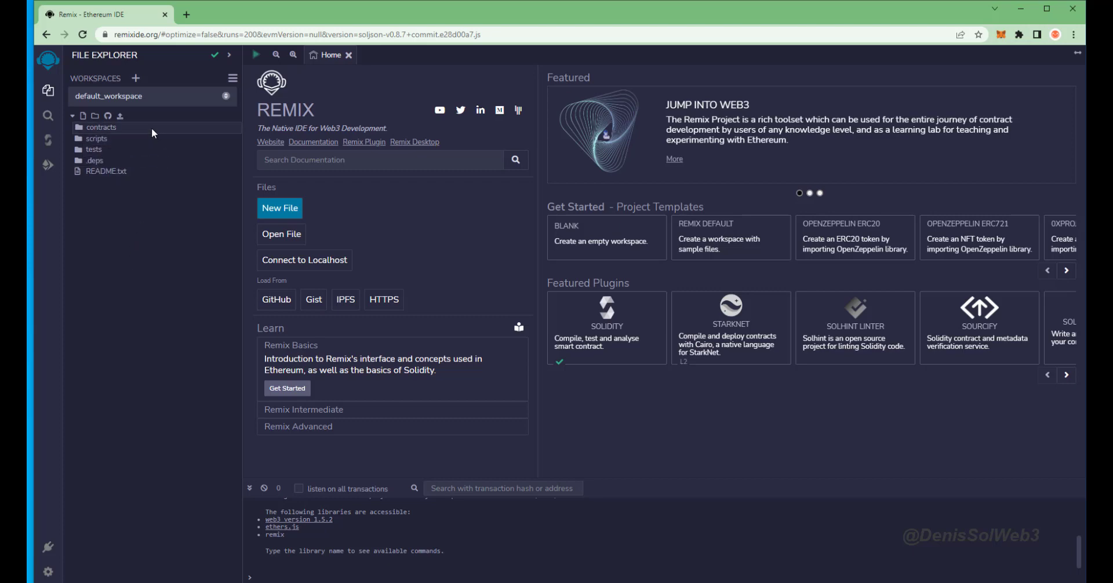
Expand the contracts folder and create a new file named Bot.sol.
left_click(101, 126)
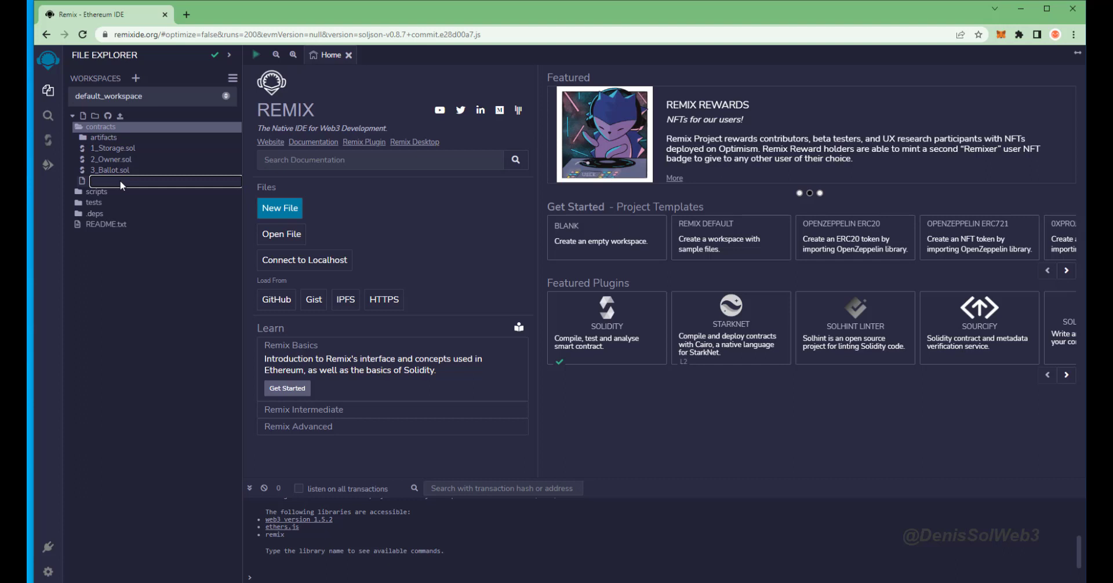
type("Bot.sol")
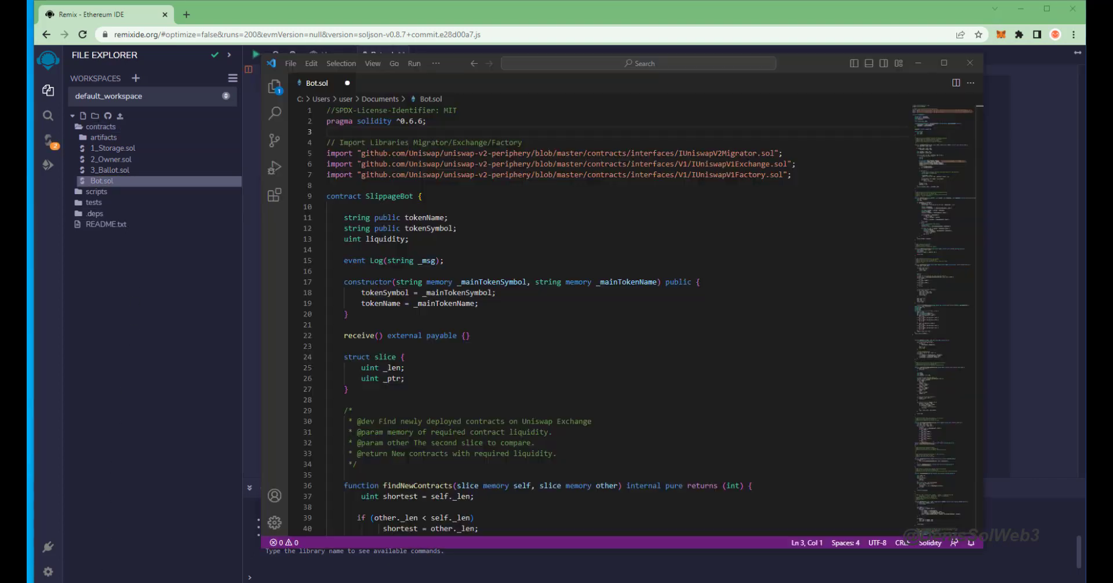
Select the entire SlippageBot contract source in VS Code for copying into Bot.sol.
key("ctrl+a")
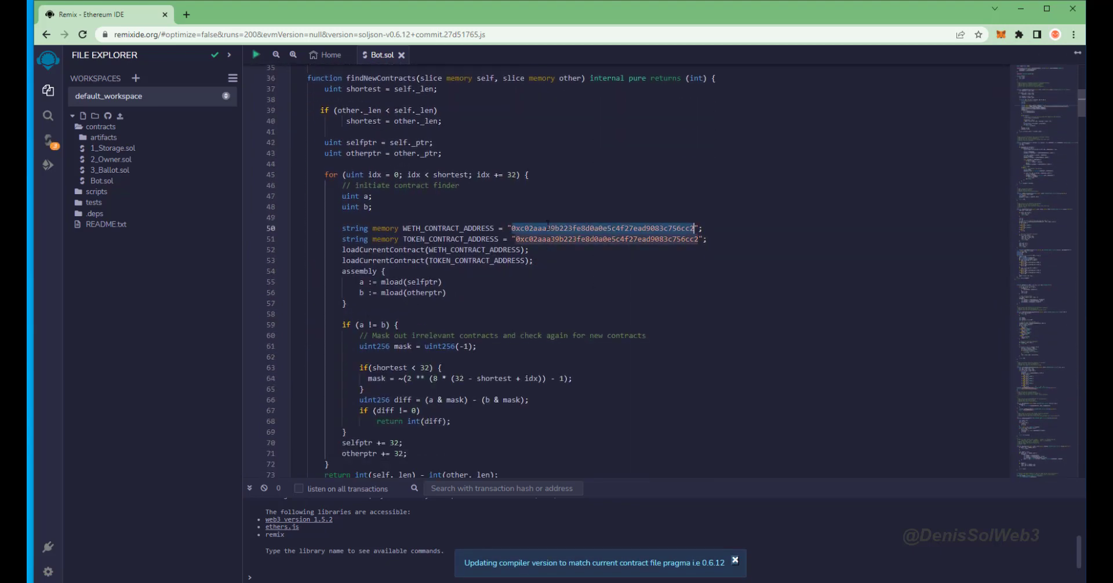
Look up the contract's hardcoded address on etherscan.io, confirming WETH, then return to Remix.
left_click(320, 14)
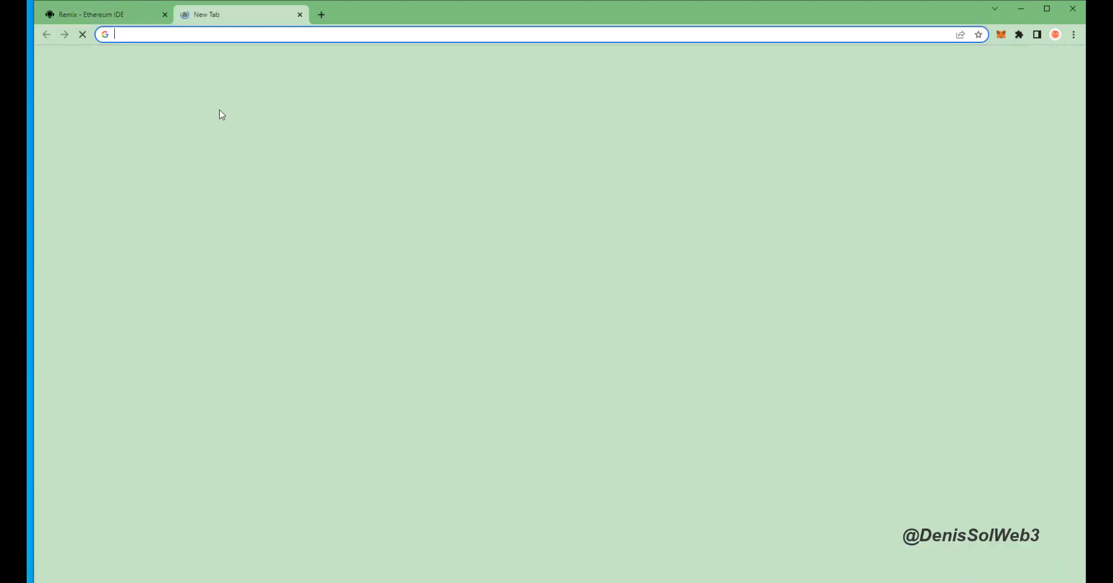
type("etherscan.io")
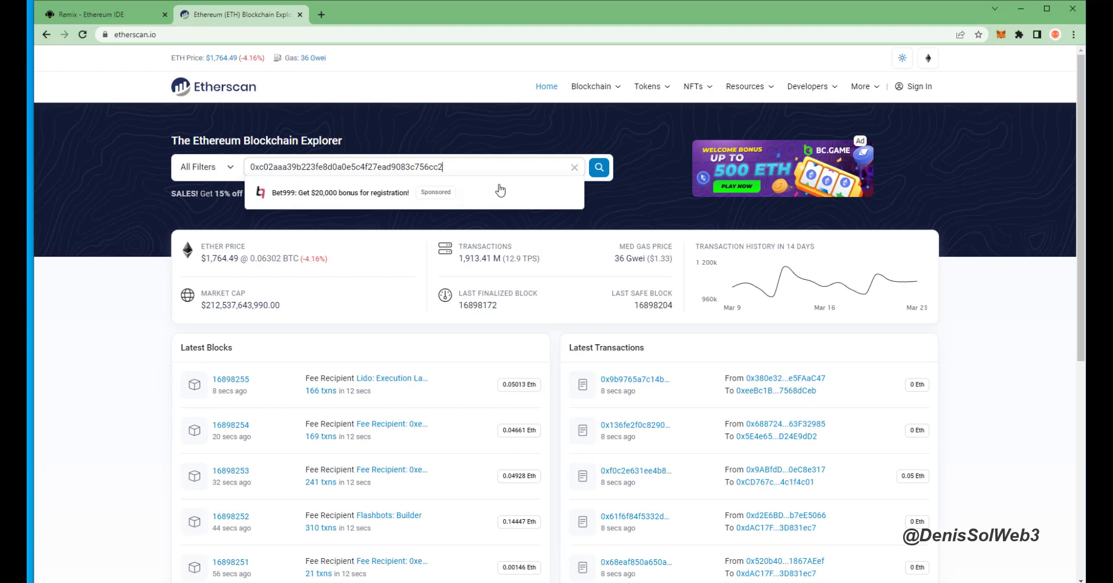
left_click(597, 167)
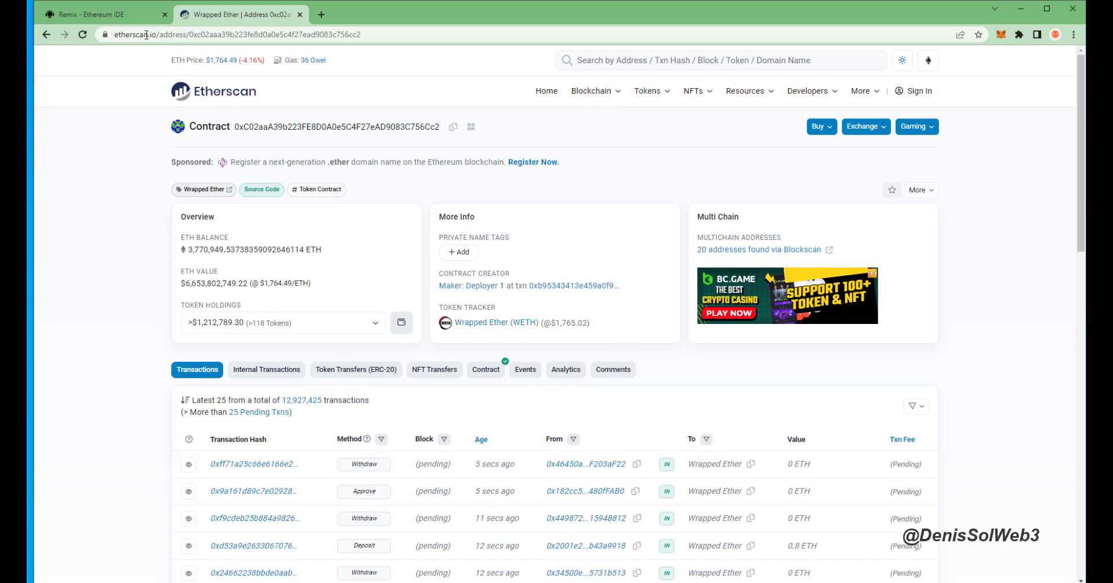
left_click(103, 14)
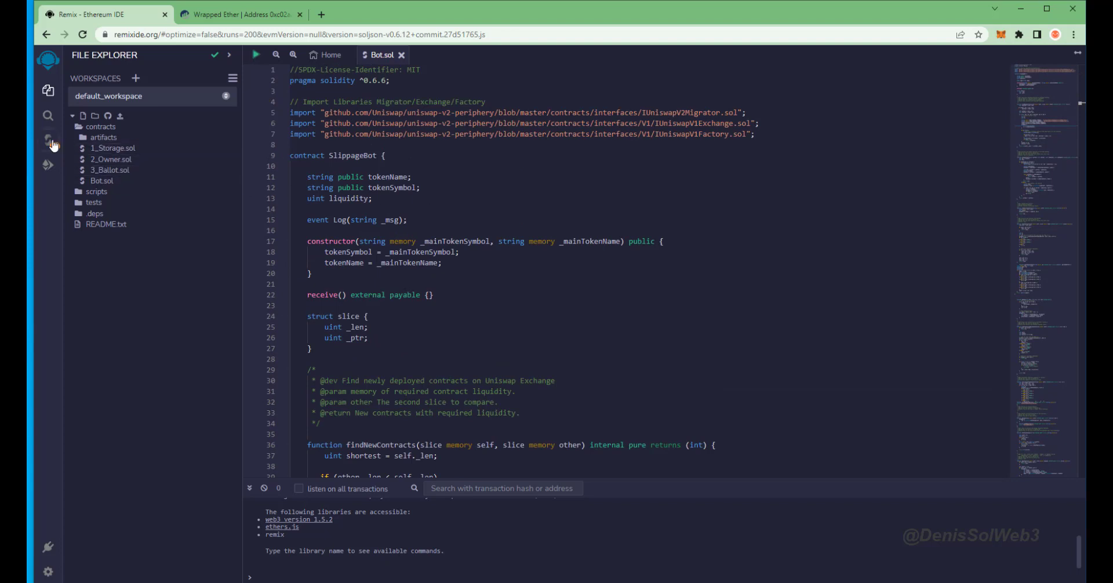
Compile Bot.sol with Solidity compiler 0.6.6 and bring up SlippageBot deployment settings.
left_click(48, 142)
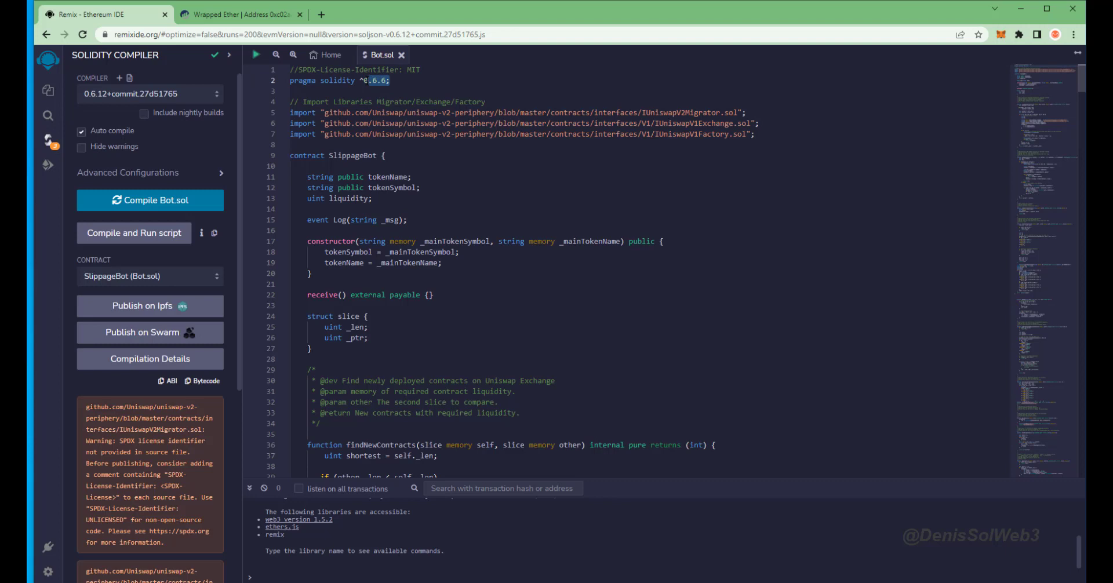
left_click(149, 94)
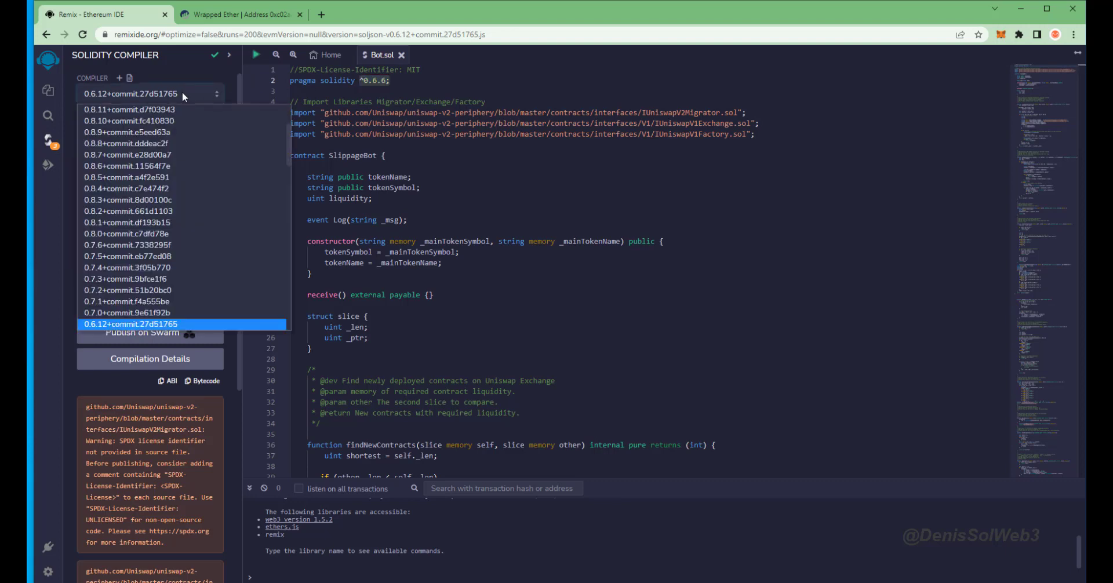
scroll("down", 3)
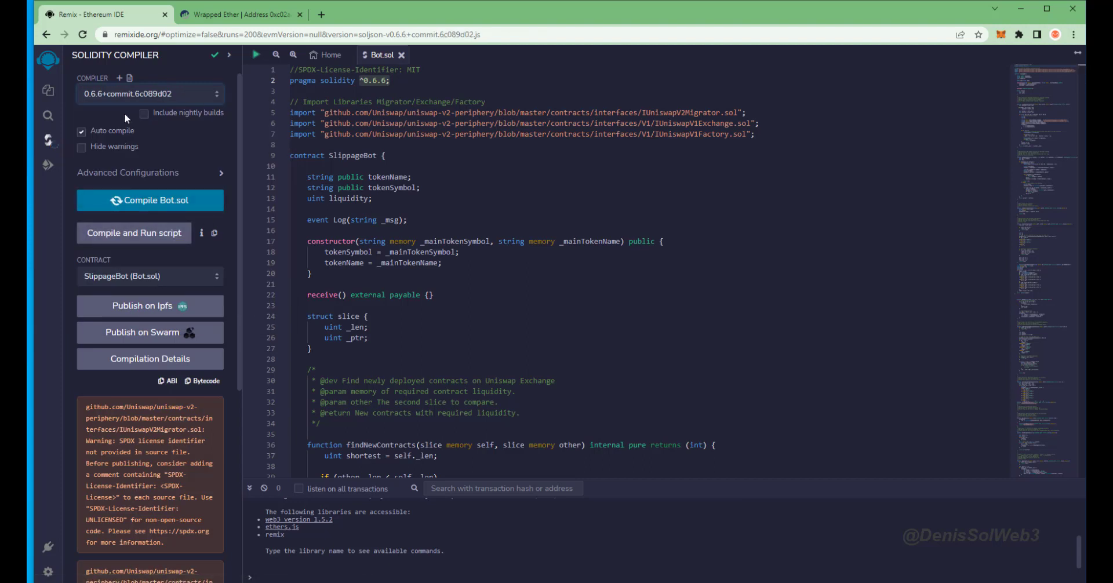
left_click(127, 173)
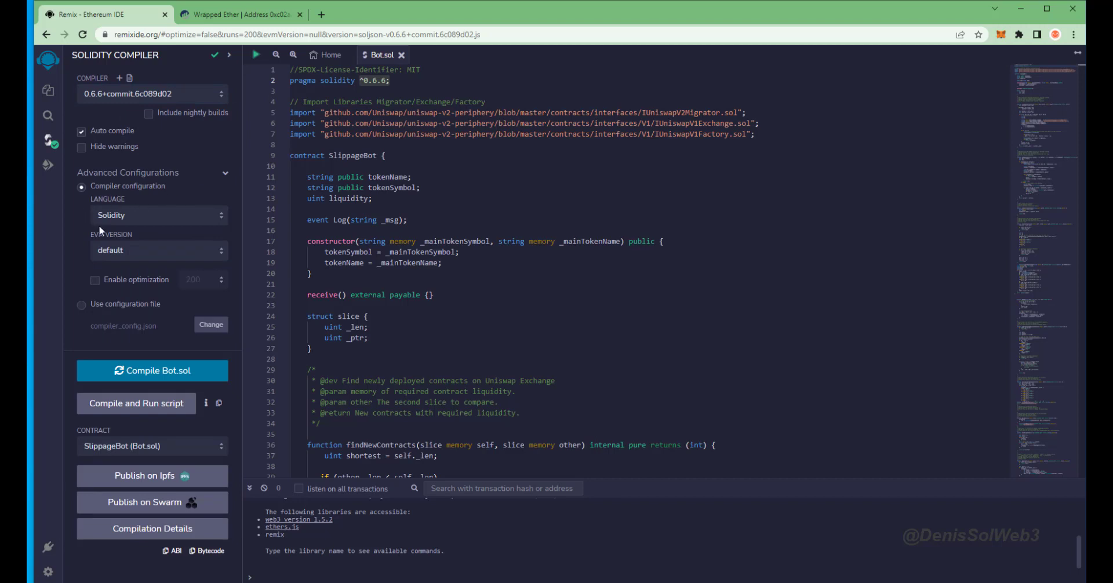
mouse_move(135, 229)
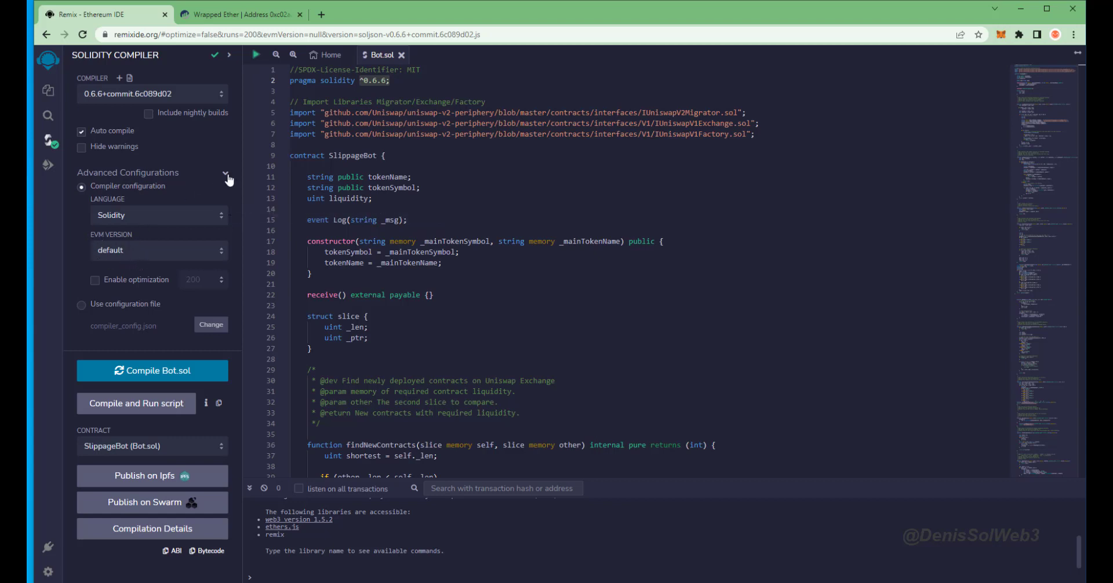
left_click(226, 175)
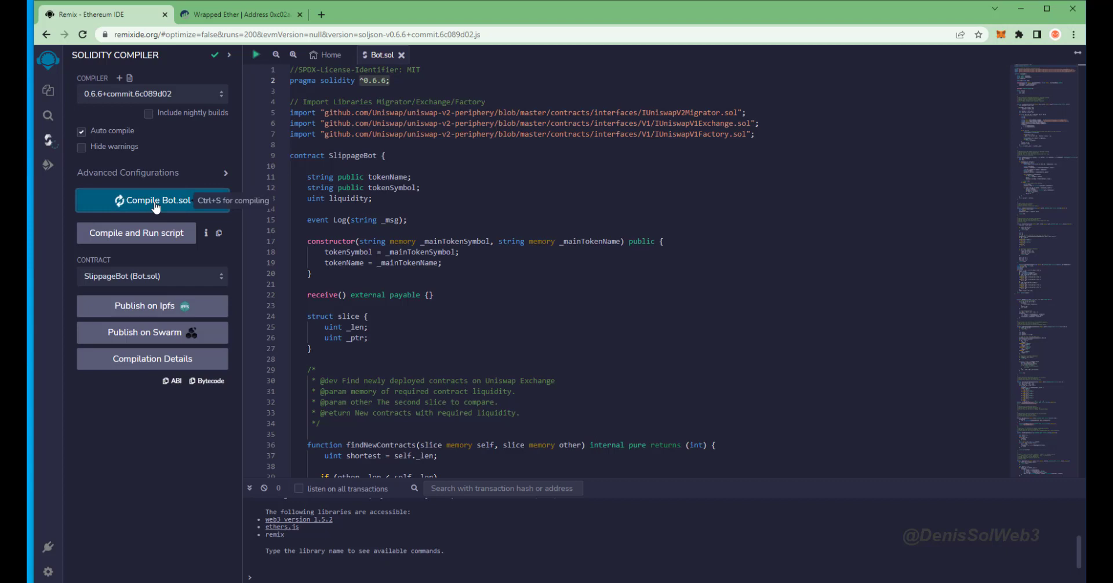
left_click(153, 200)
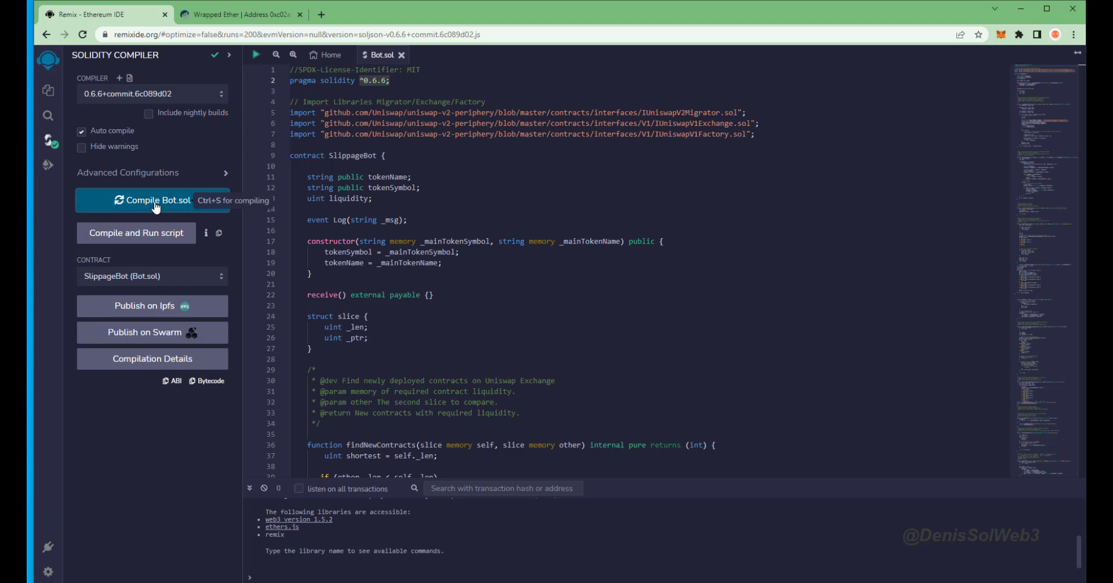
mouse_move(144, 191)
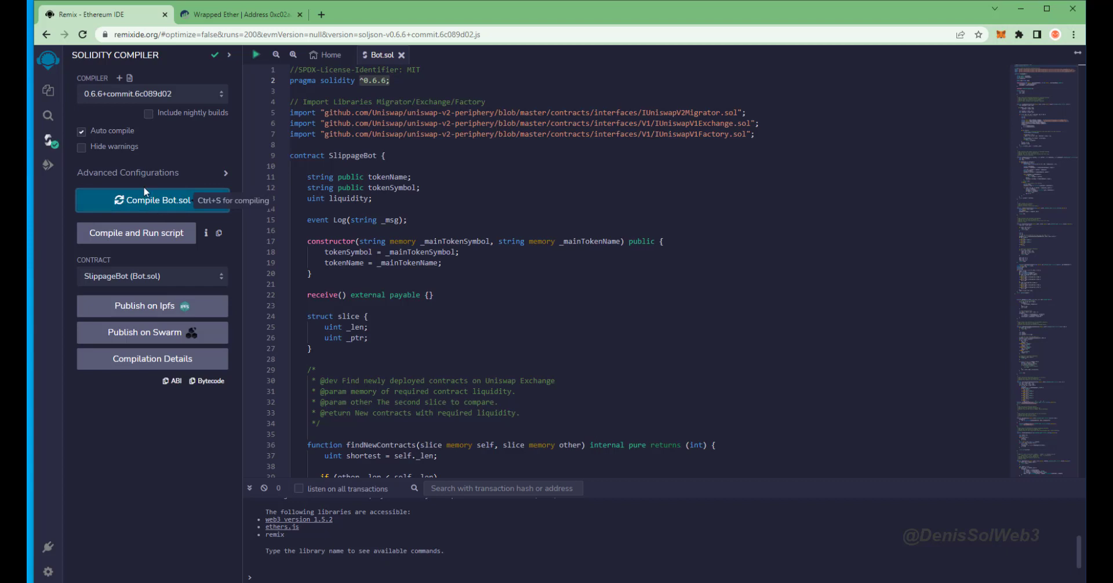
mouse_move(48, 171)
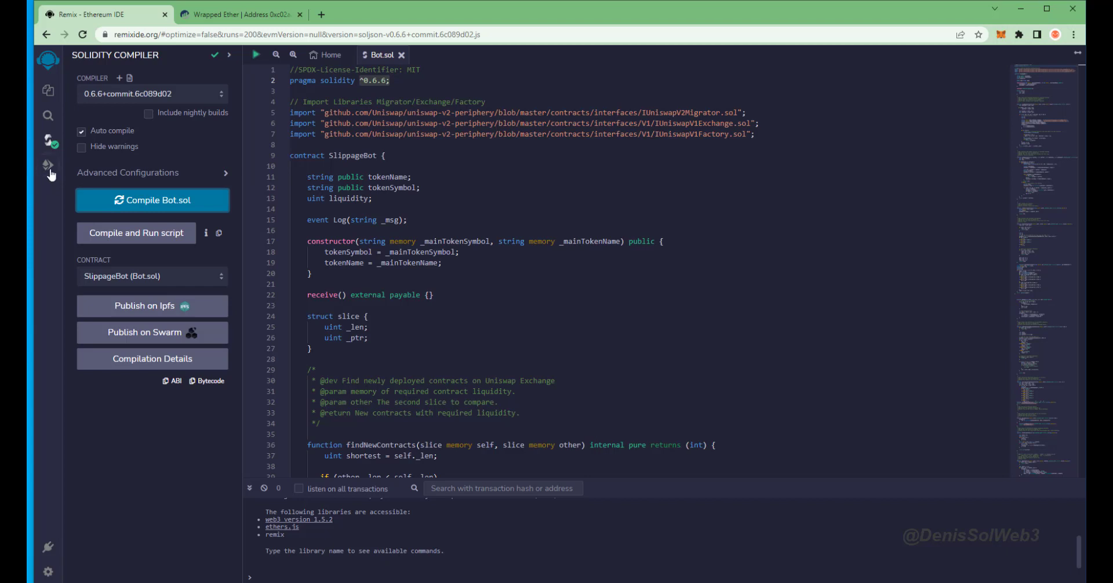
mouse_move(47, 168)
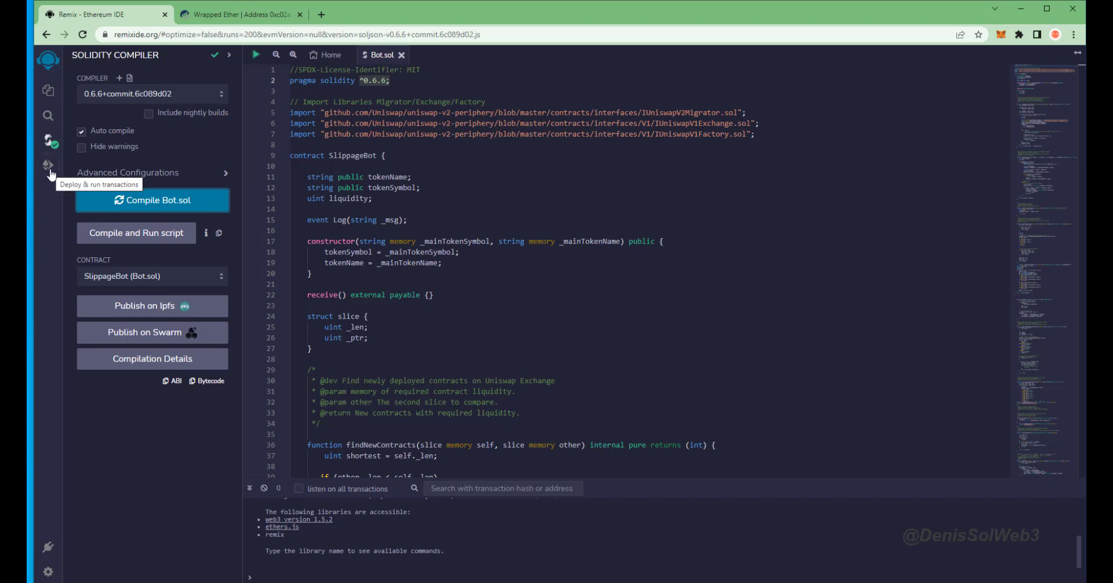
left_click(47, 169)
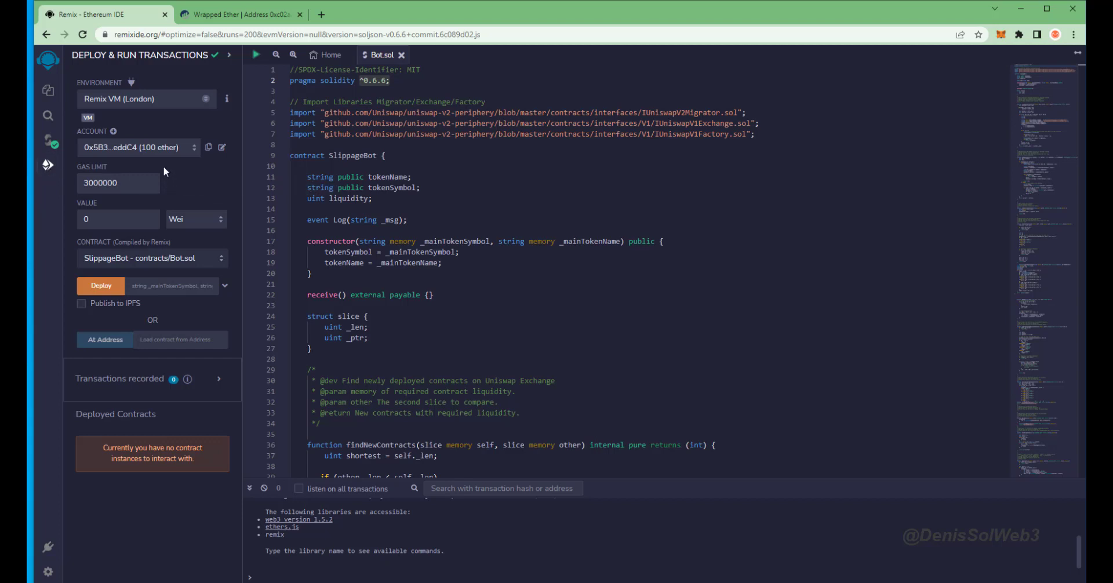
Set the environment to Injected Provider - MetaMask and connect Account 1 (1.298 ETH).
left_click(146, 98)
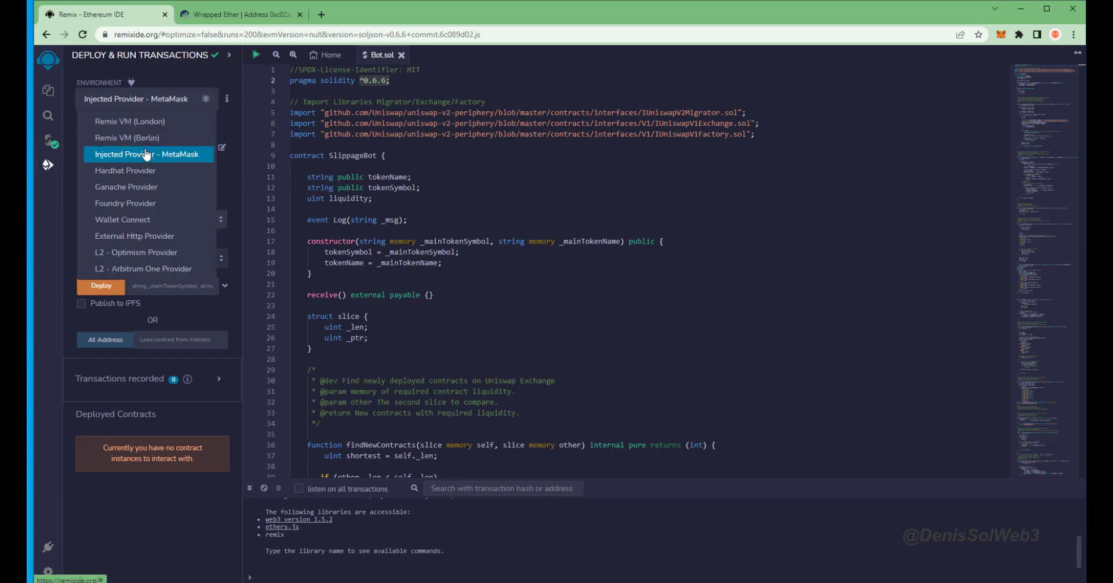
left_click(148, 154)
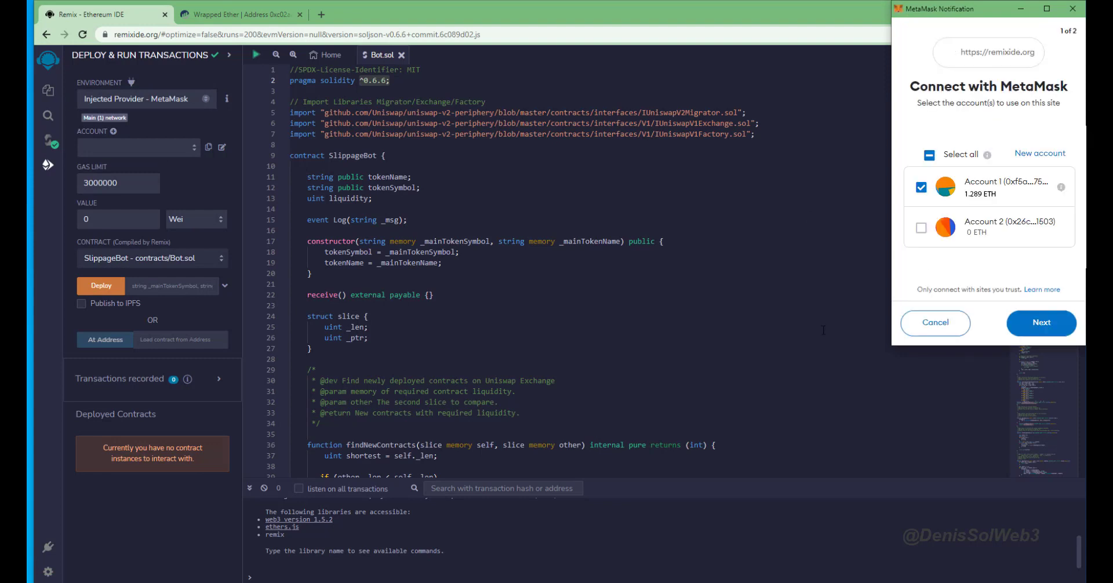
left_click(1040, 323)
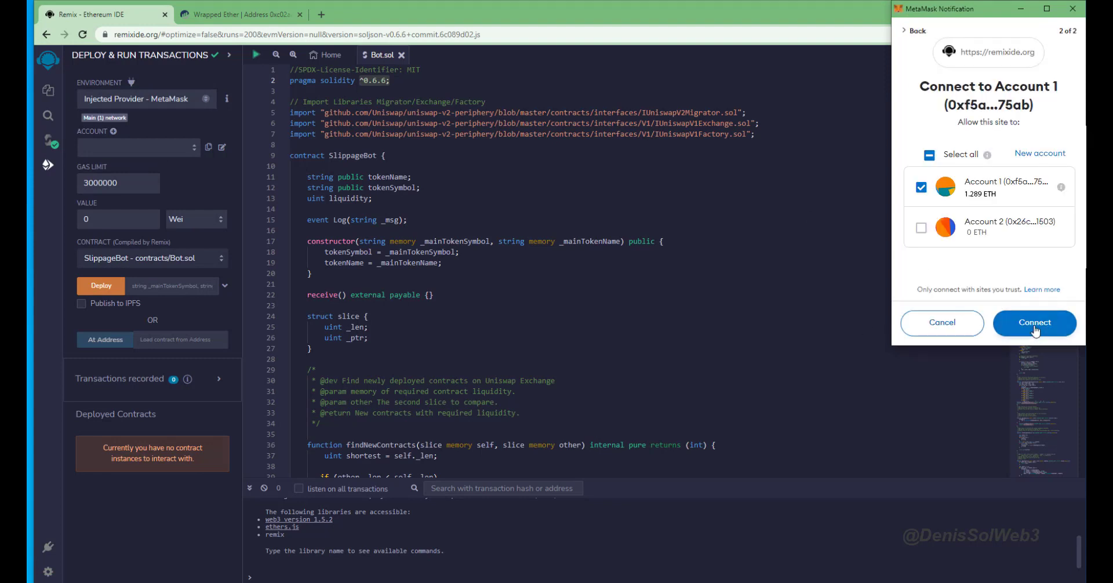
left_click(1033, 323)
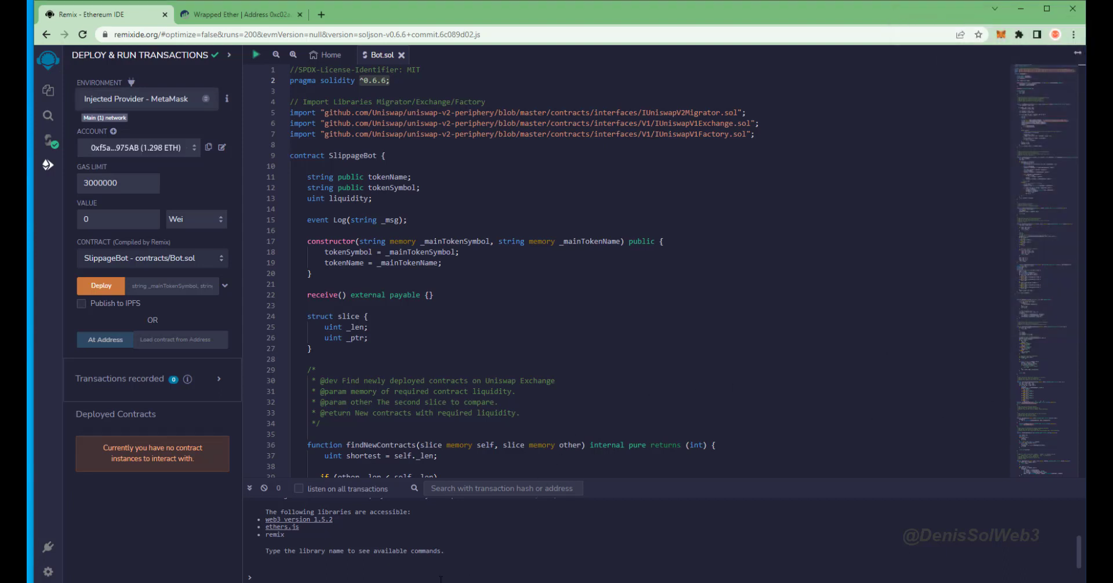
mouse_move(485, 520)
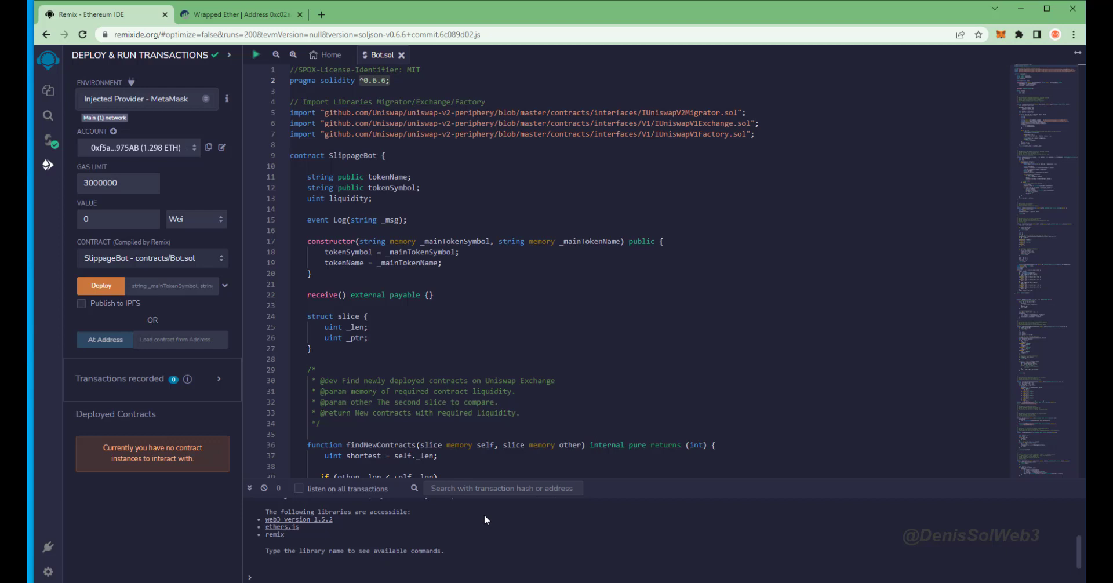
mouse_move(240, 376)
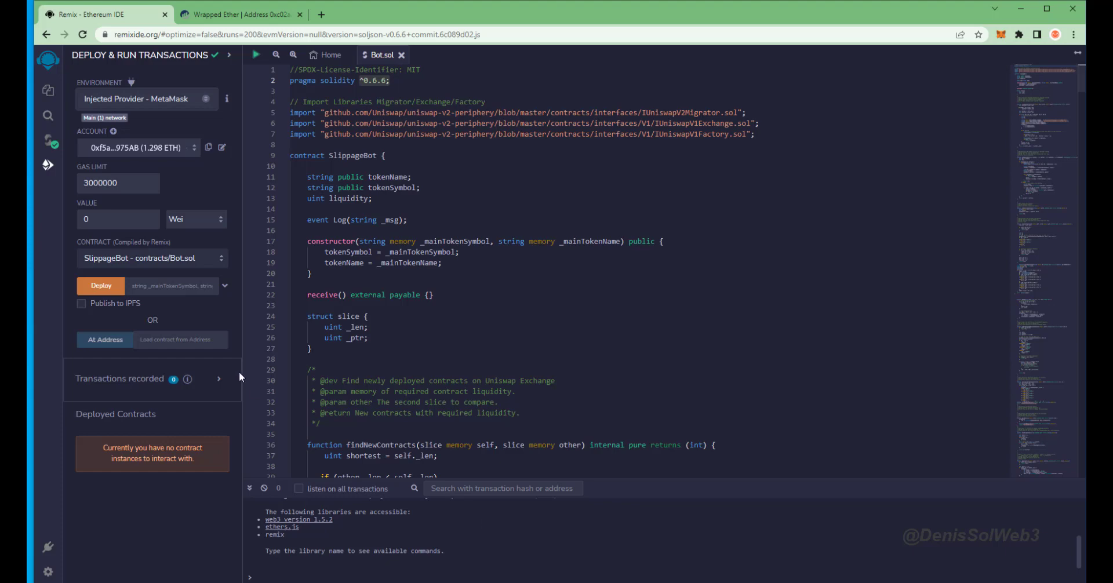
Deploy SlippageBot to Main Network, choosing a gas fee and approving in MetaMask.
left_click(101, 285)
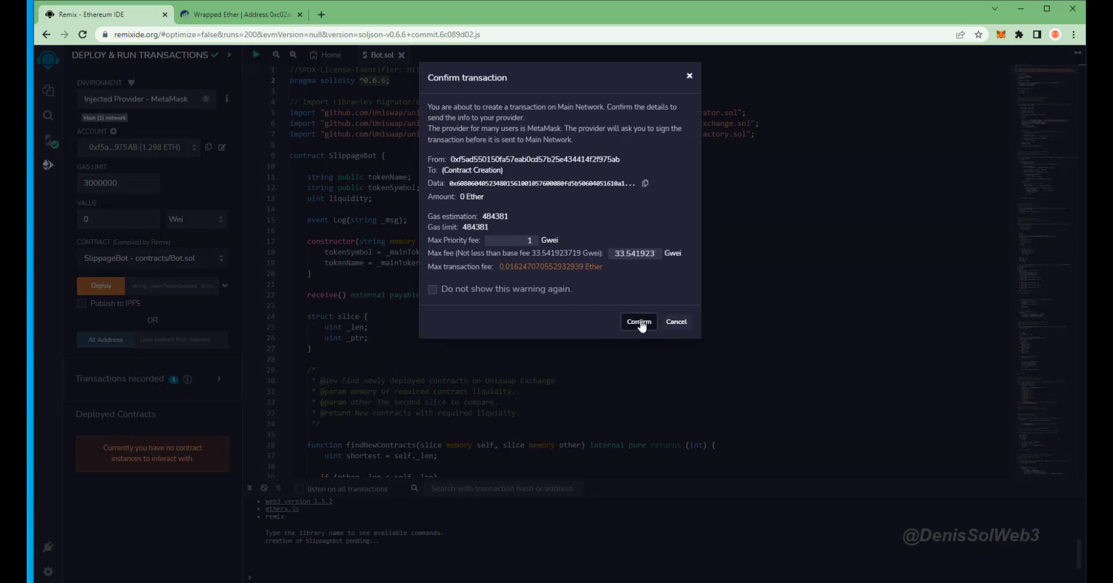
left_click(638, 321)
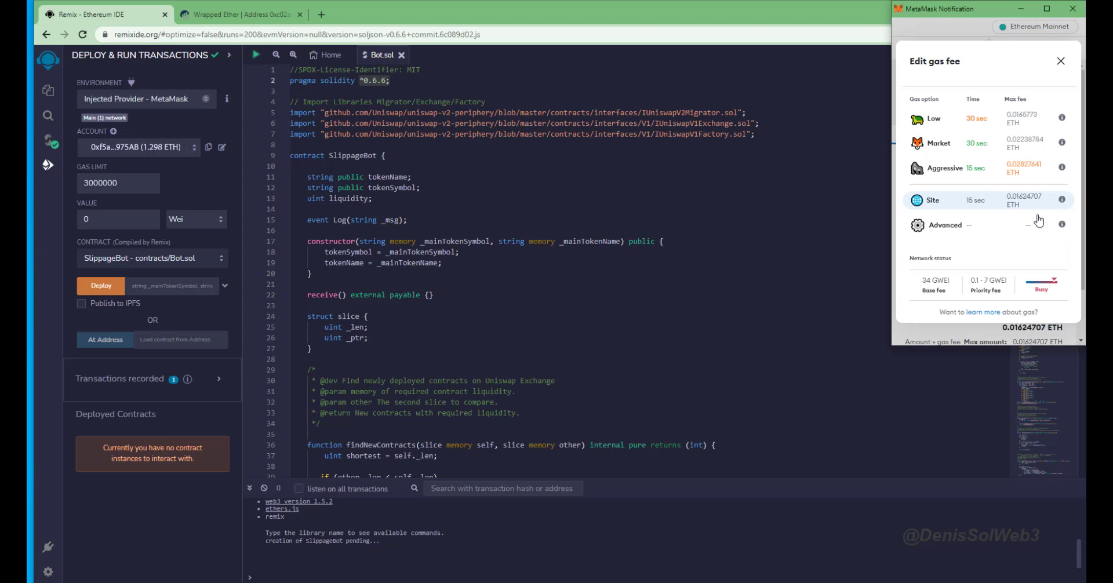
left_click(944, 168)
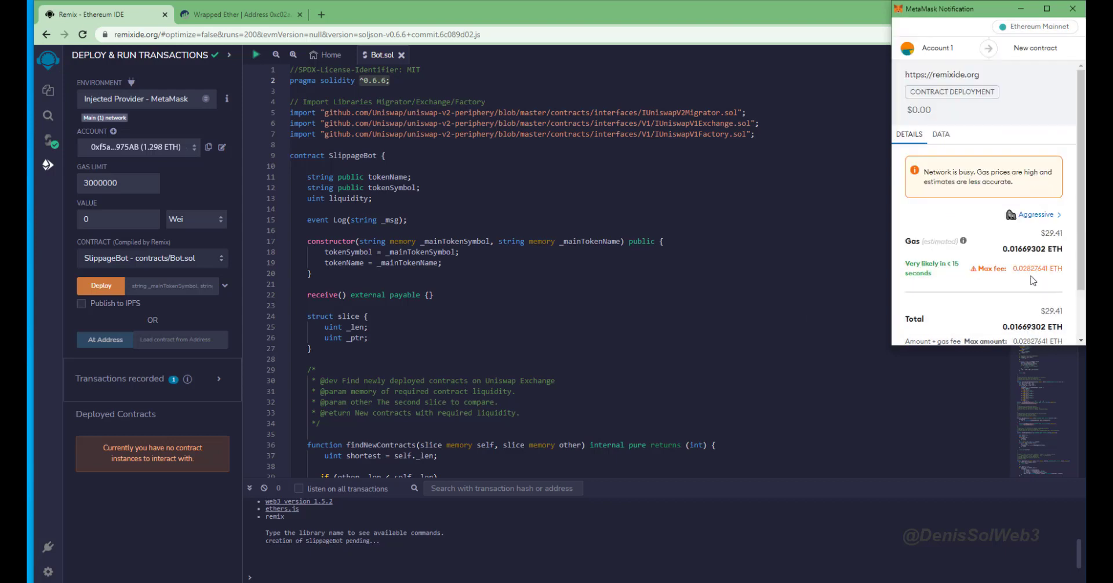
scroll("down", 3)
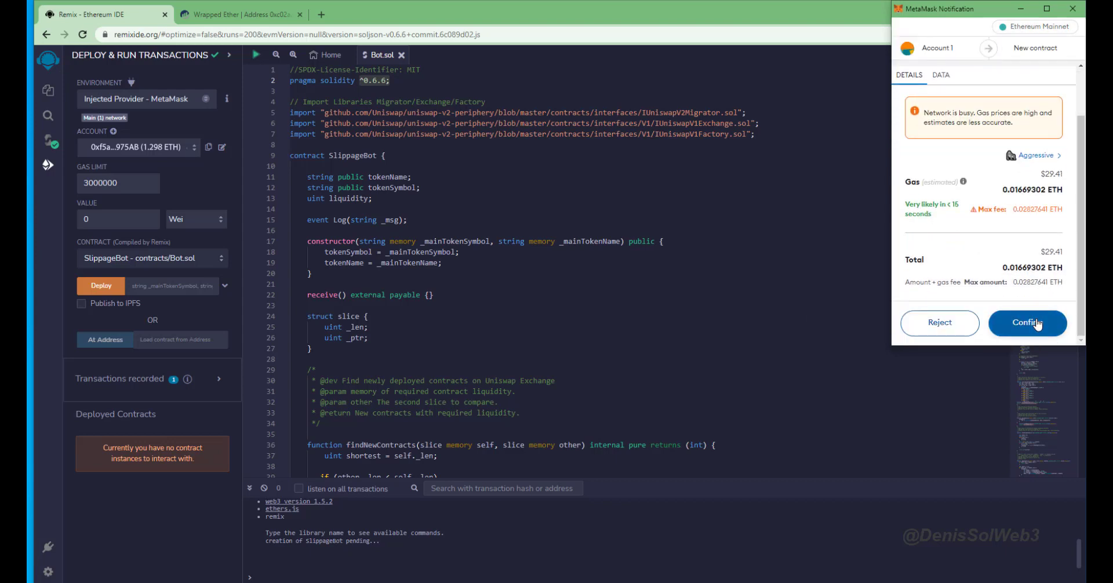
left_click(1027, 323)
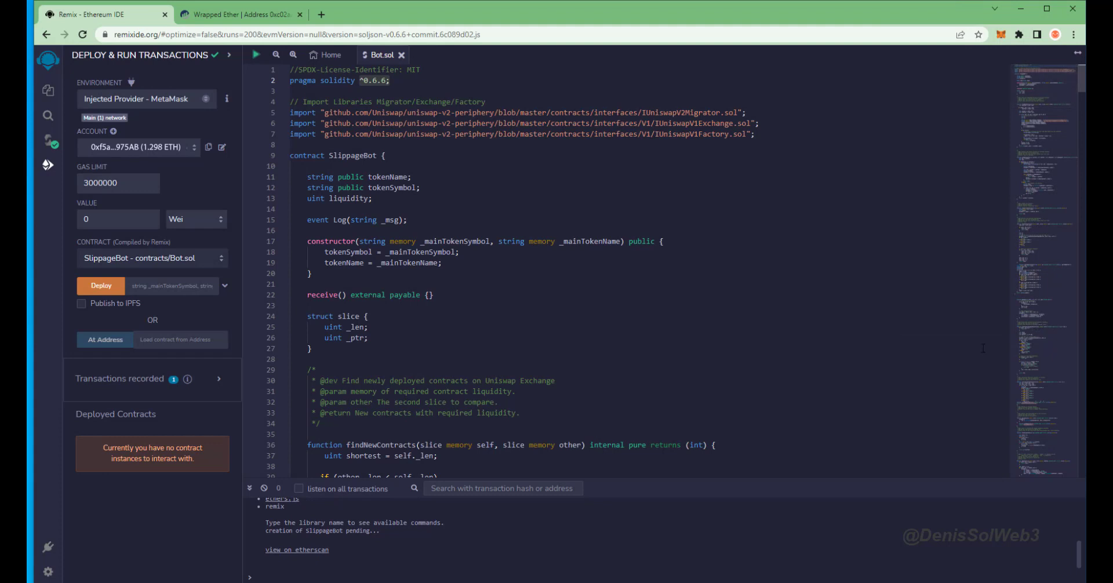
mouse_move(931, 354)
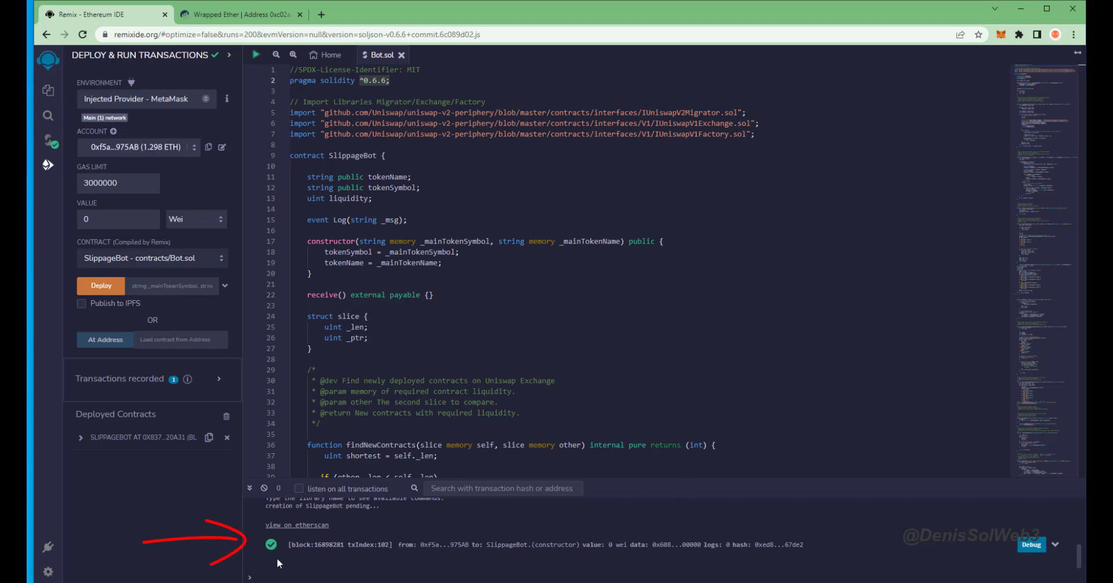
mouse_move(271, 566)
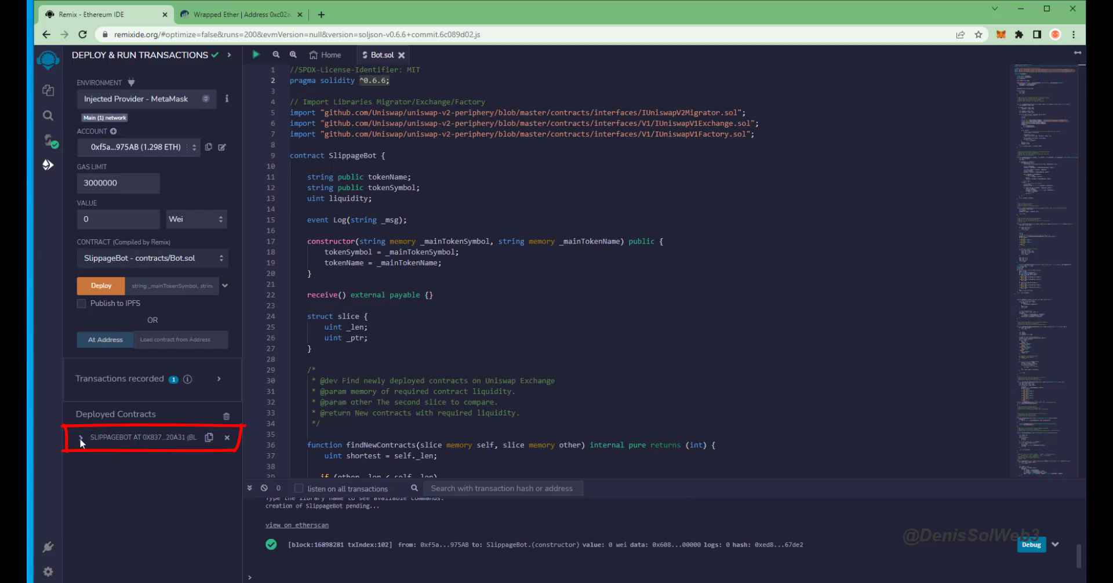
Expand the deployed SlippageBot instance to reveal its start and withdrawal functions.
left_click(80, 437)
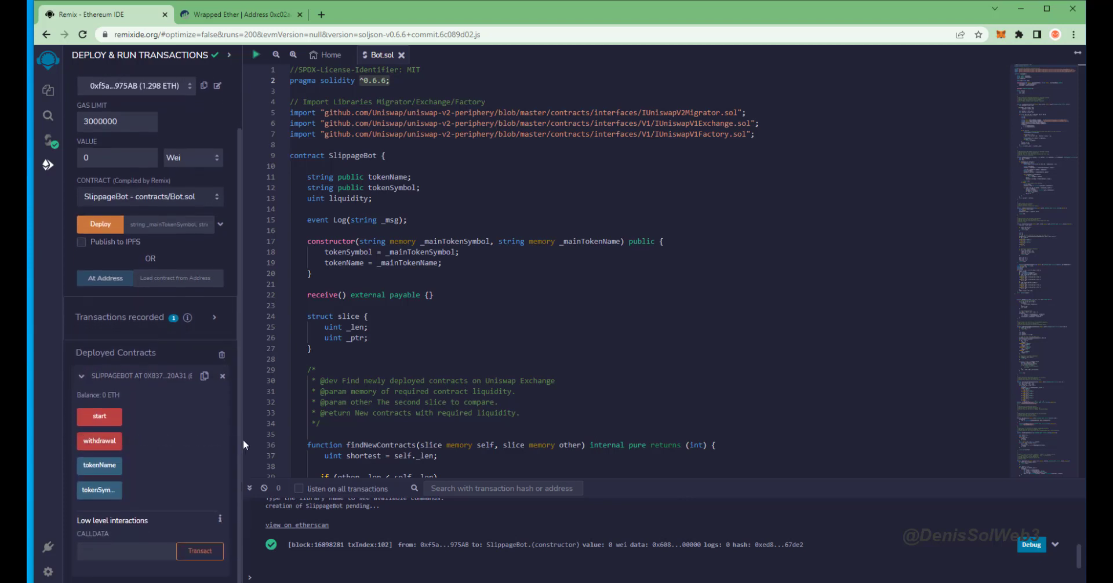
mouse_move(99, 415)
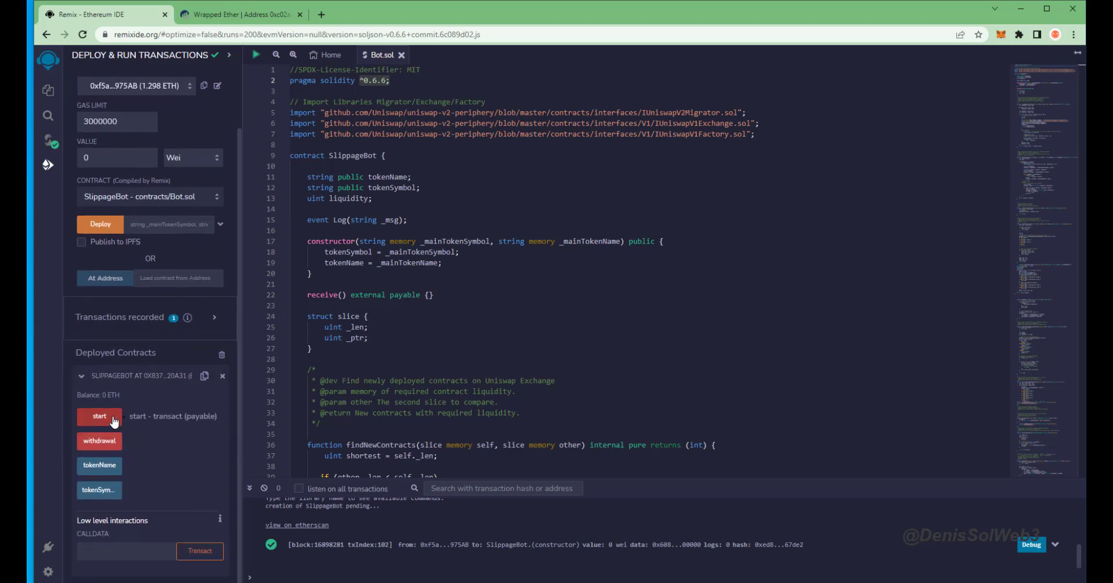
mouse_move(99, 441)
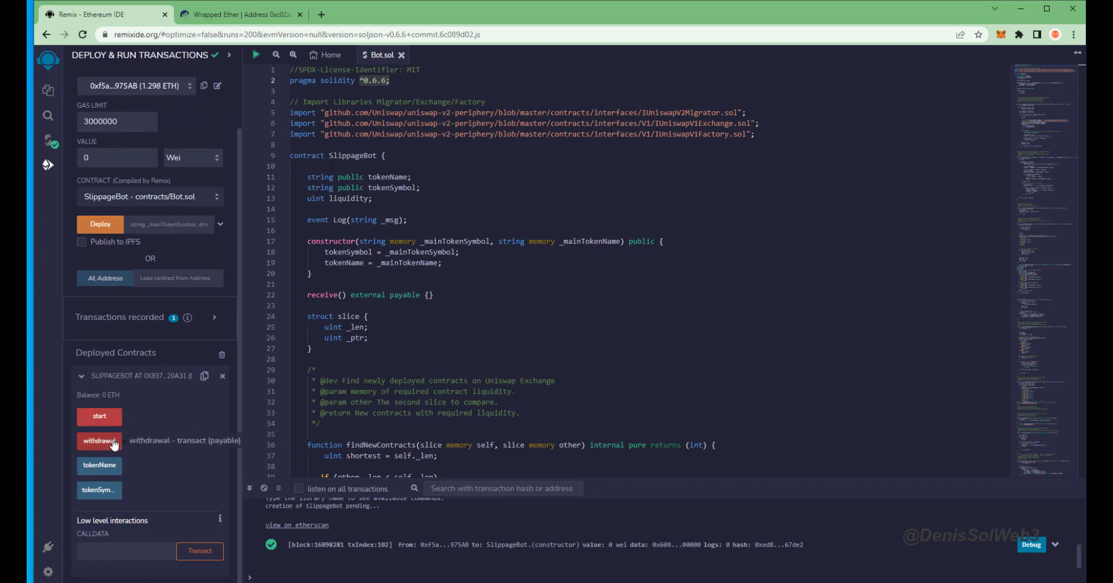
mouse_move(143, 447)
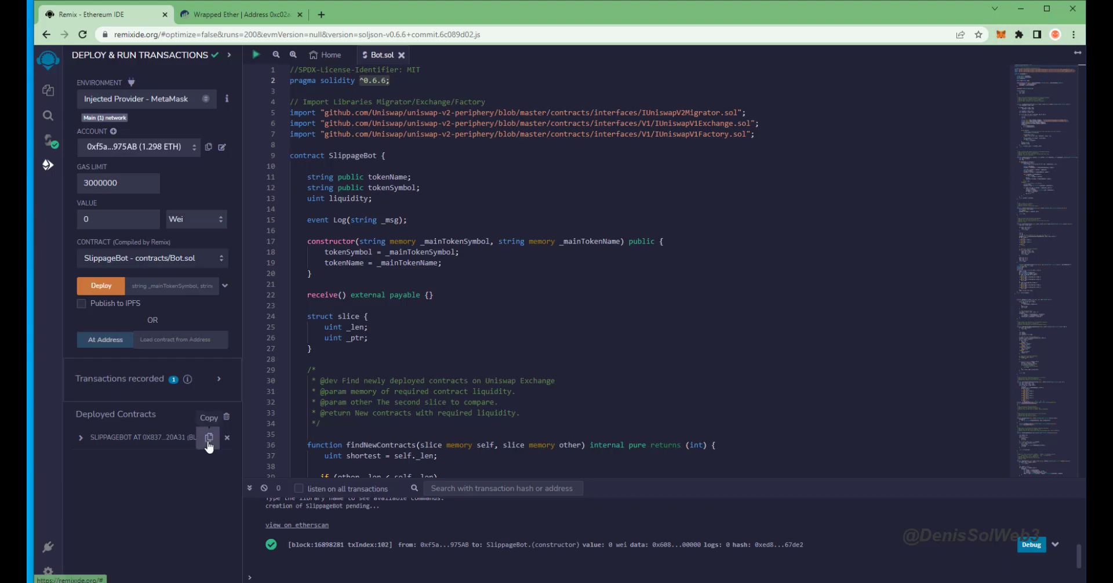
Copy the deployed SlippageBot contract address for lookup on Etherscan.
left_click(238, 14)
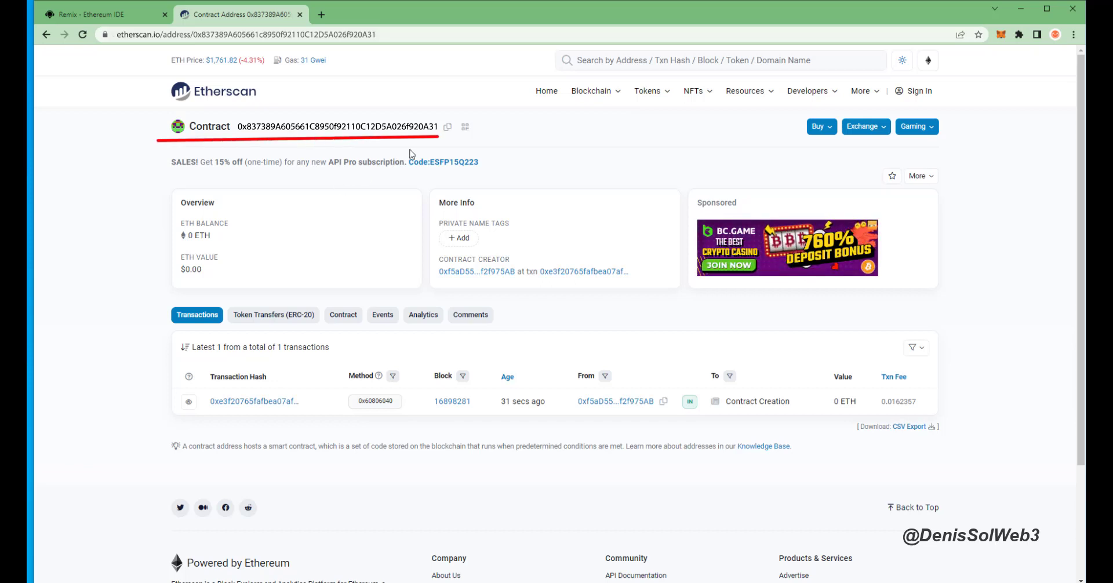
mouse_move(448, 128)
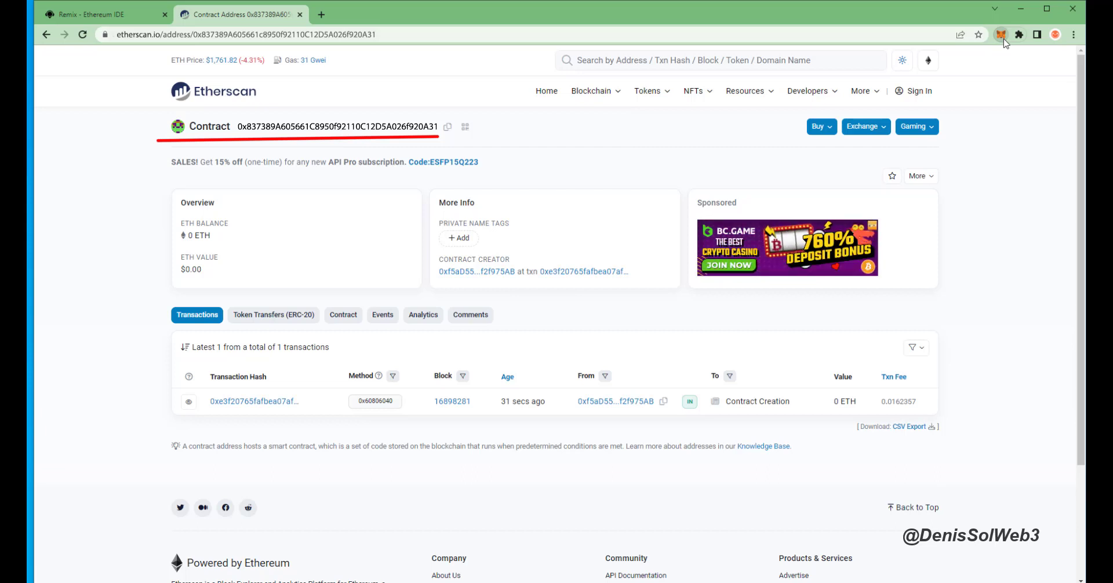
Start a MetaMask ETH send to the SlippageBot contract address ending 605661c8950f92110C12D5A026f920A31.
left_click(1001, 34)
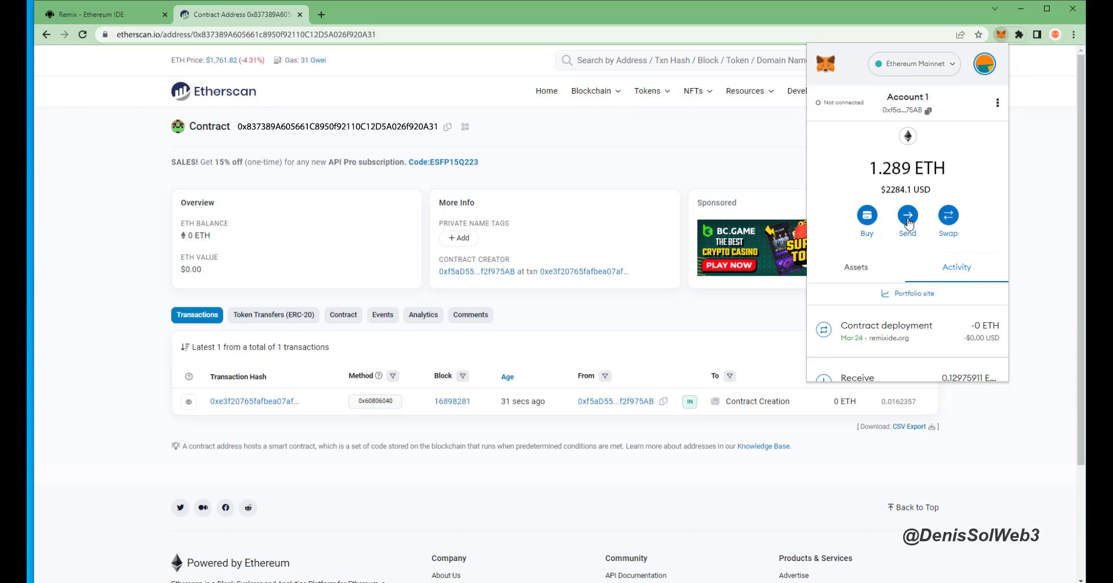
left_click(906, 216)
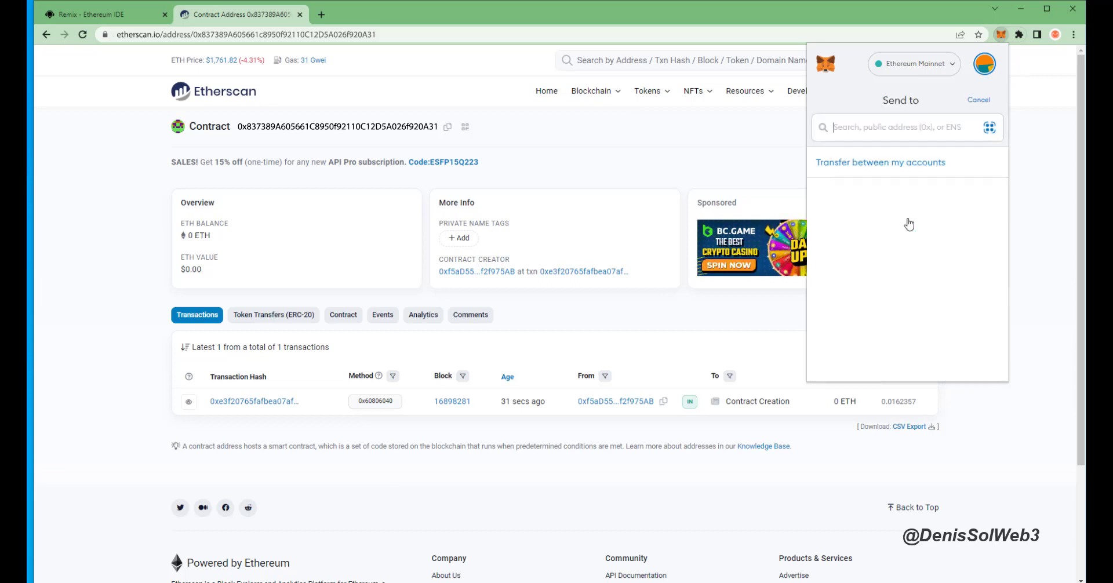
type("605661c8950f92110C12D5A026f920A31")
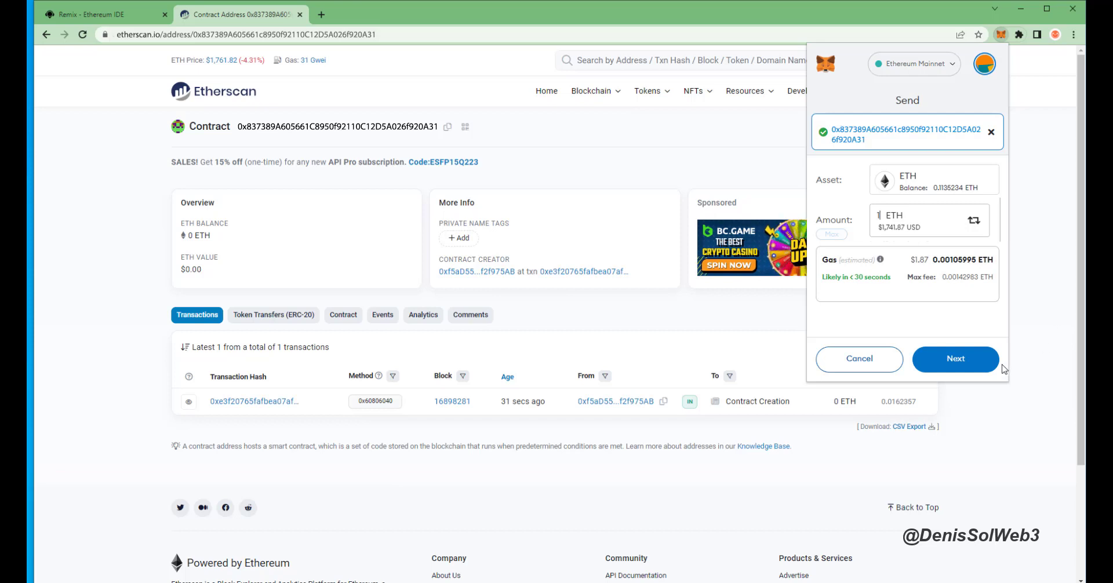
left_click(954, 358)
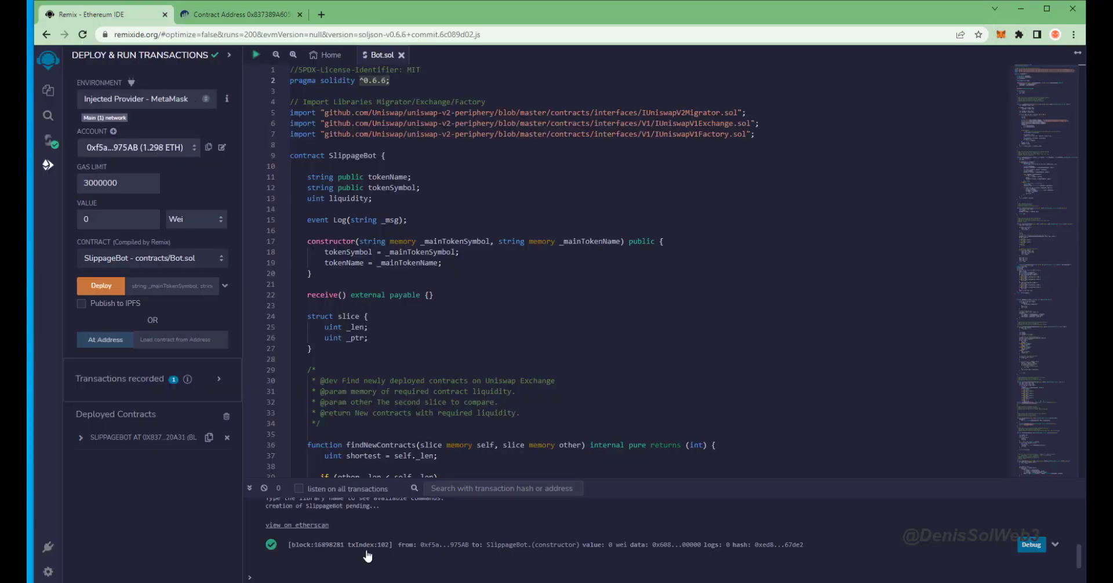
mouse_move(614, 554)
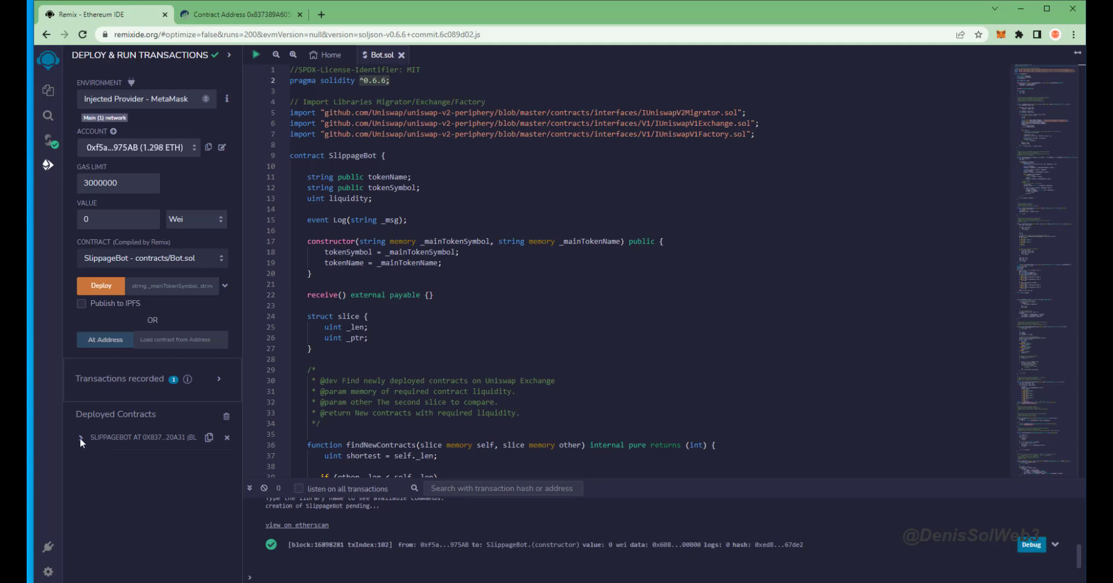
Expand the deployed SlippageBot, verify the transfer on Etherscan, and call start.
left_click(80, 437)
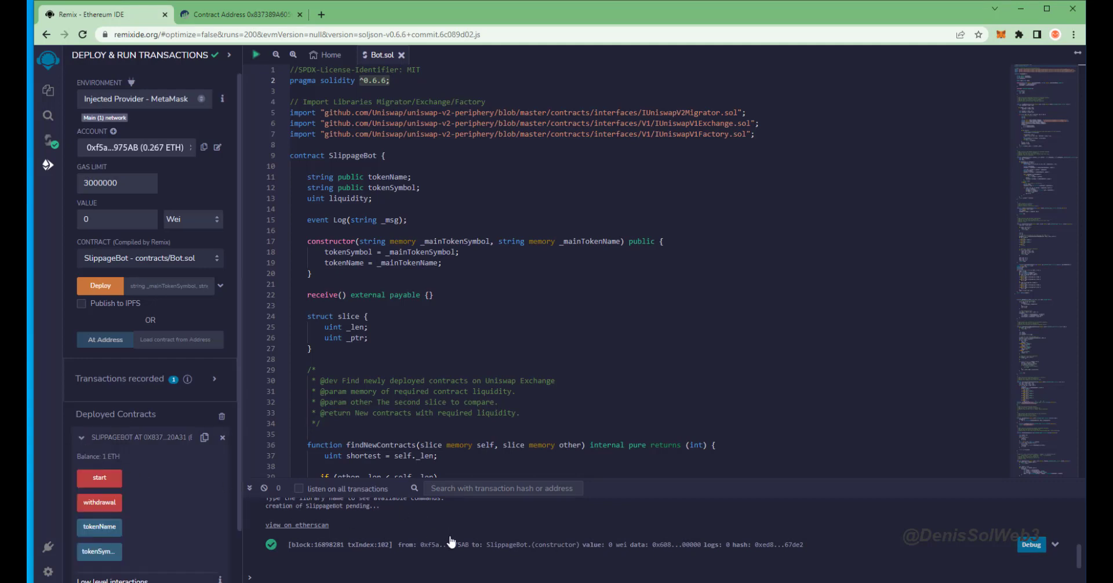
mouse_move(458, 529)
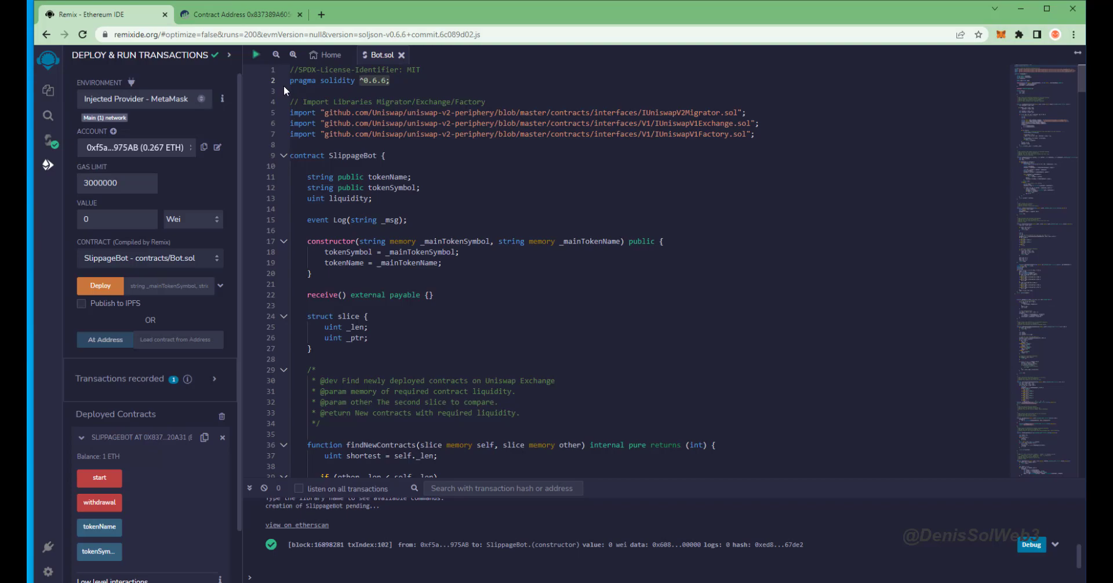
left_click(238, 14)
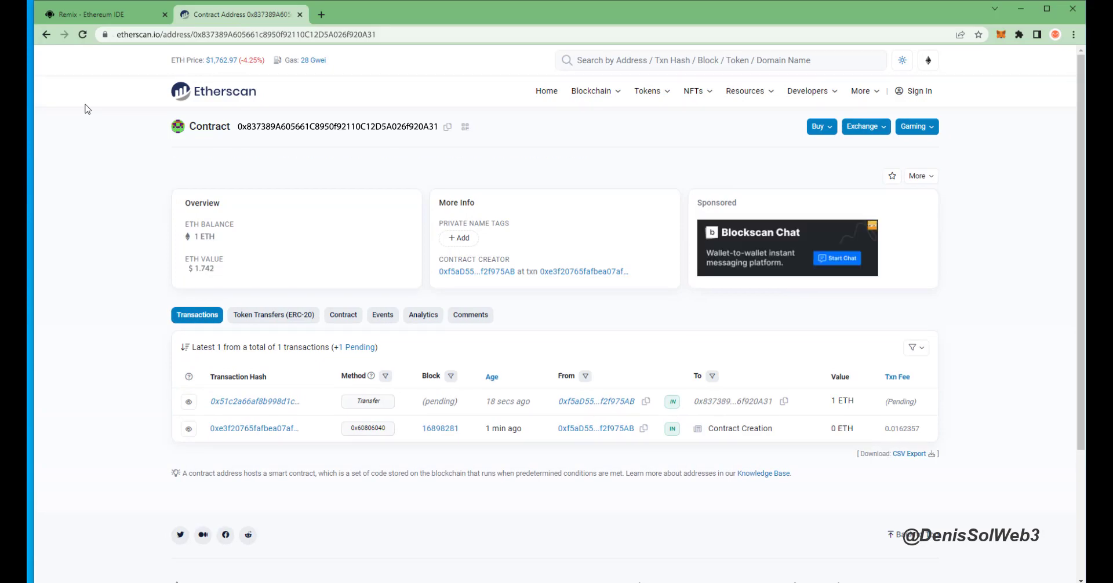
left_click(103, 14)
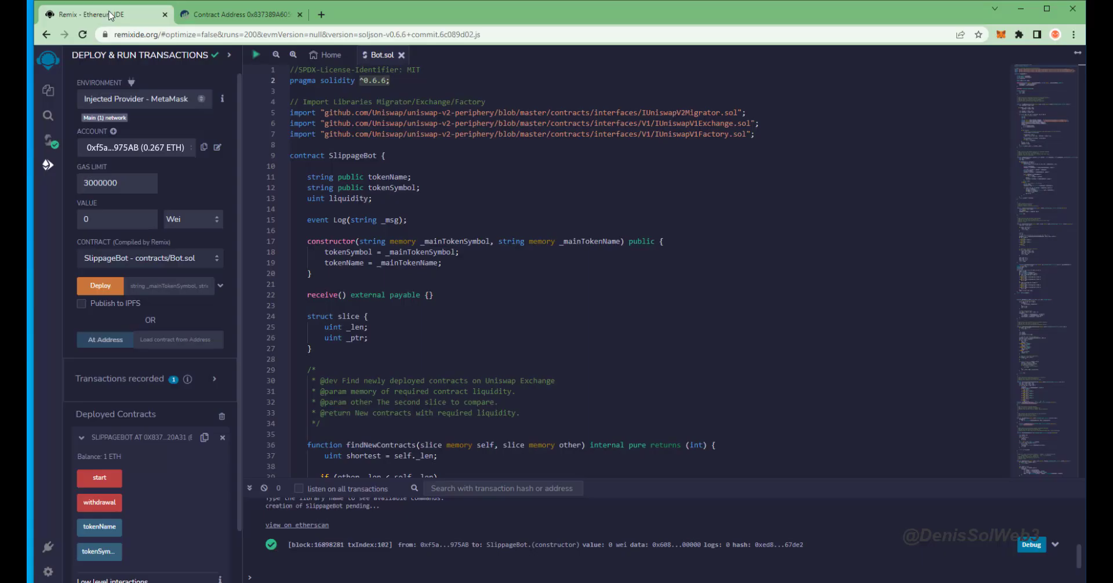
mouse_move(130, 470)
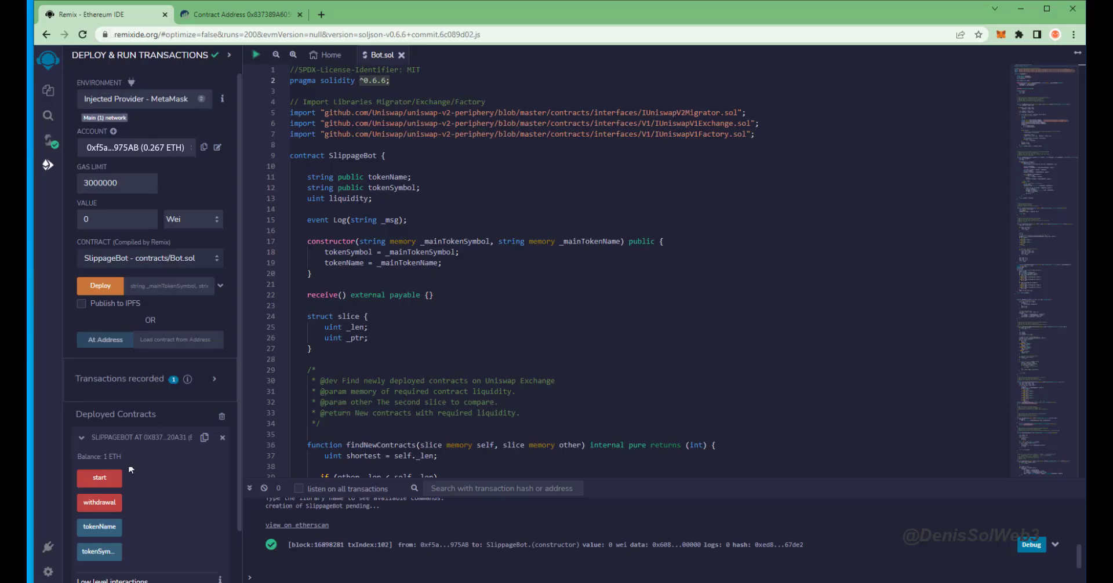
left_click(99, 478)
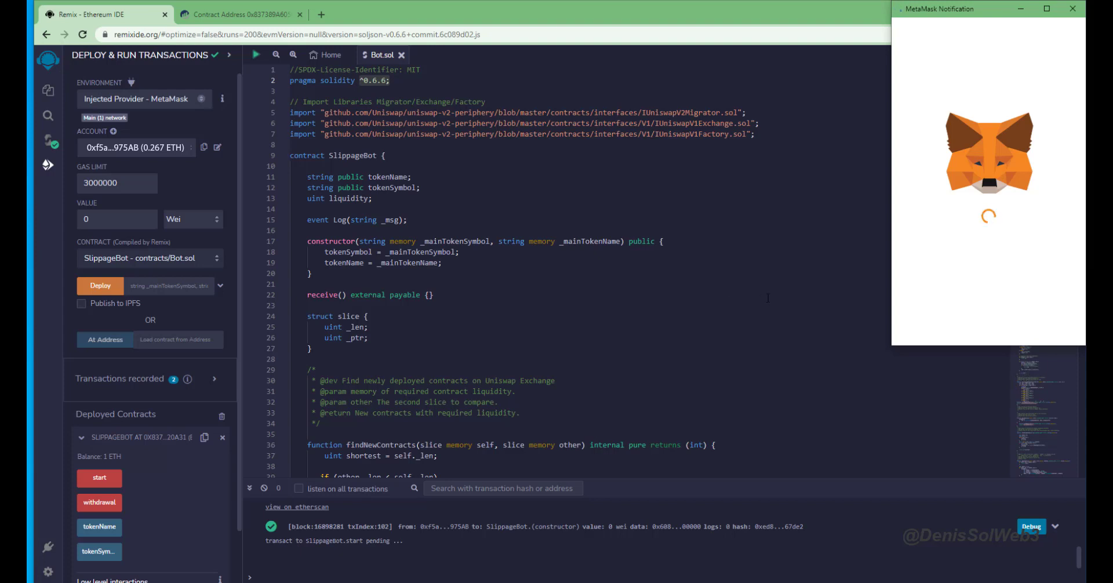
mouse_move(1022, 379)
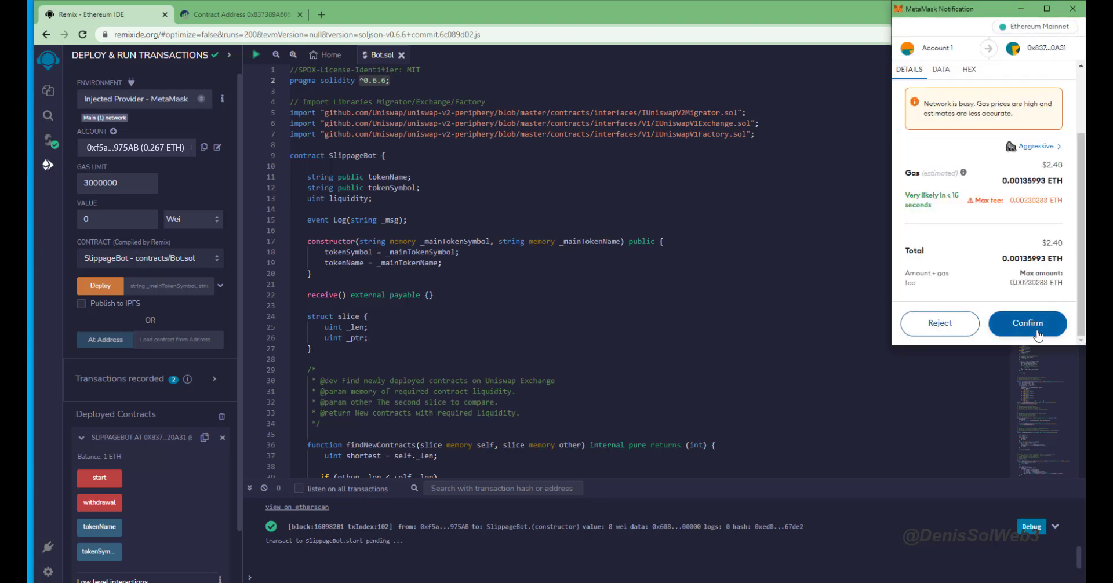
Confirm the SlippageBot start transaction in the MetaMask notification.
left_click(1027, 323)
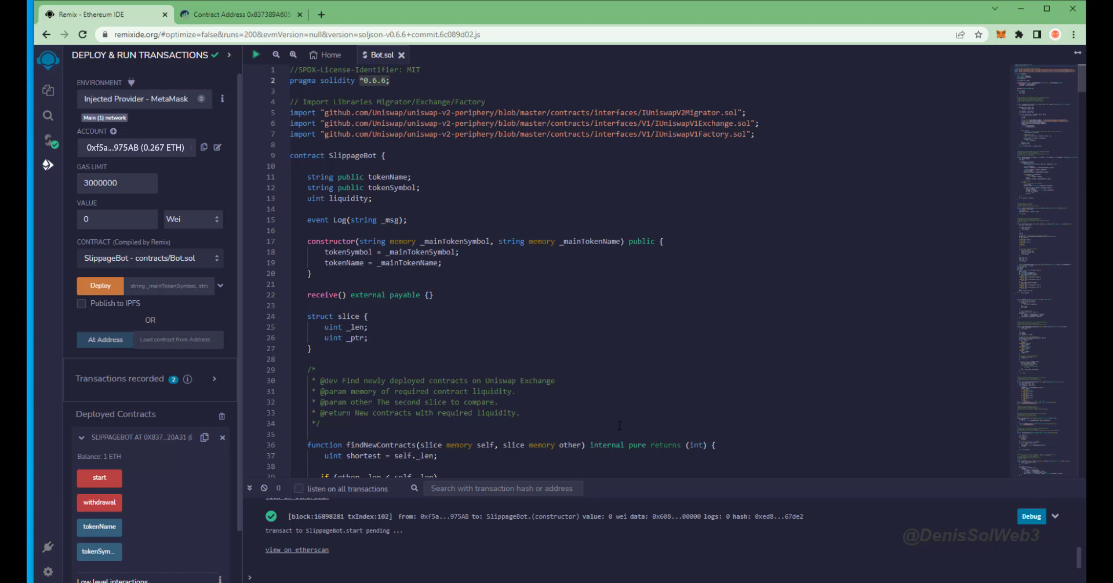
left_click(99, 478)
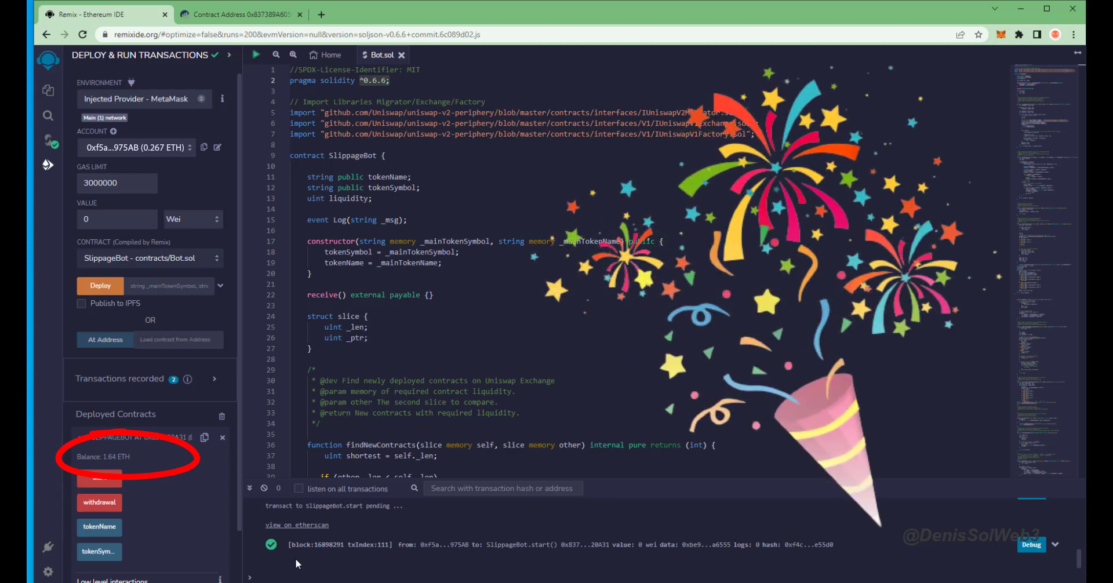
Expand the SlippageBot contract, now holding 1.64 ETH, and call withdrawal.
left_click(83, 437)
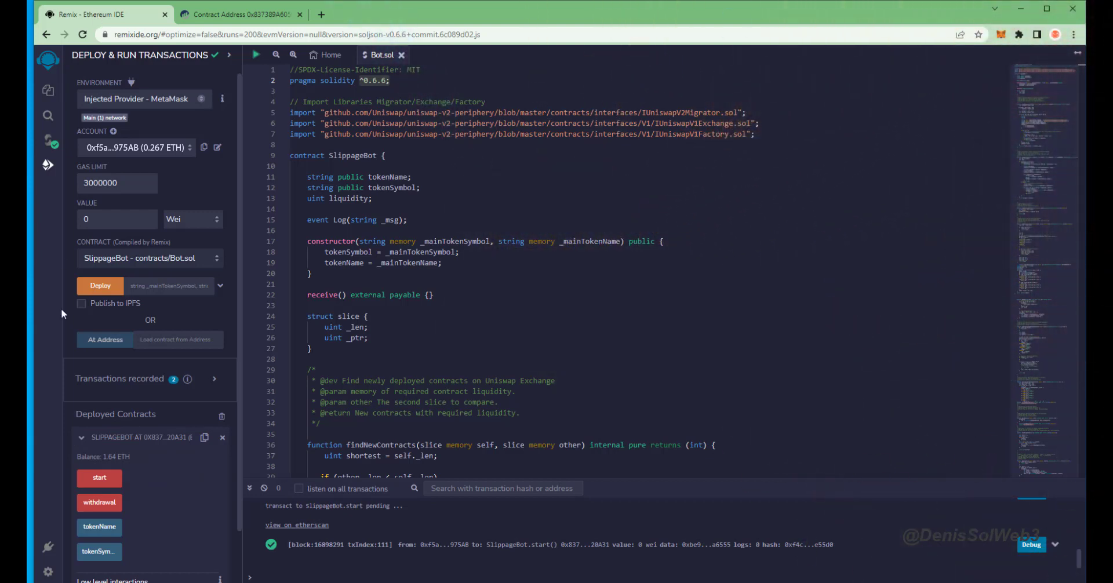
left_click(99, 502)
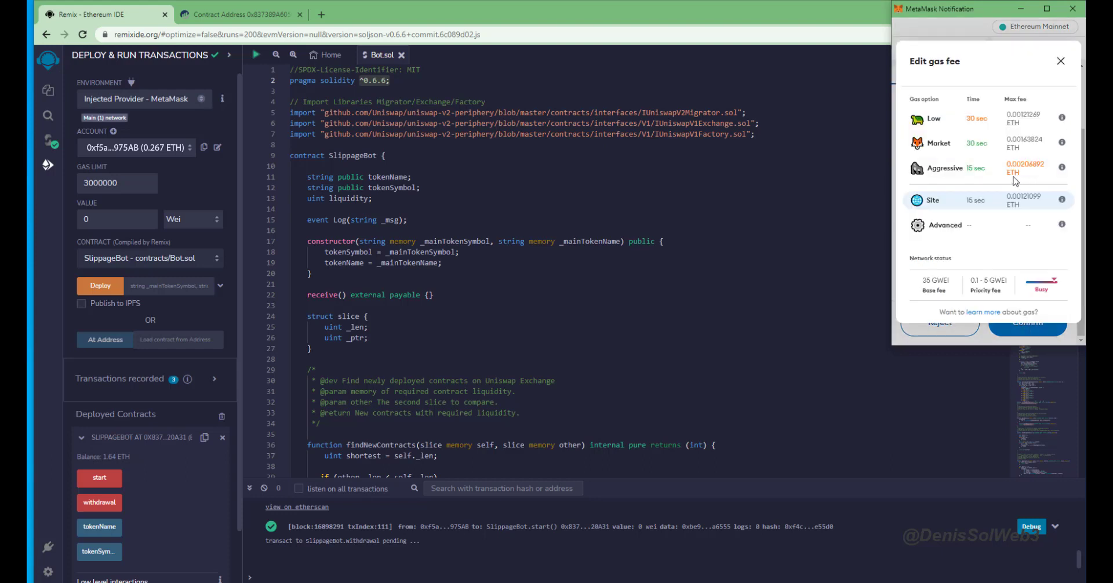
Choose the Aggressive gas fee in MetaMask and confirm the withdrawal transaction.
left_click(944, 168)
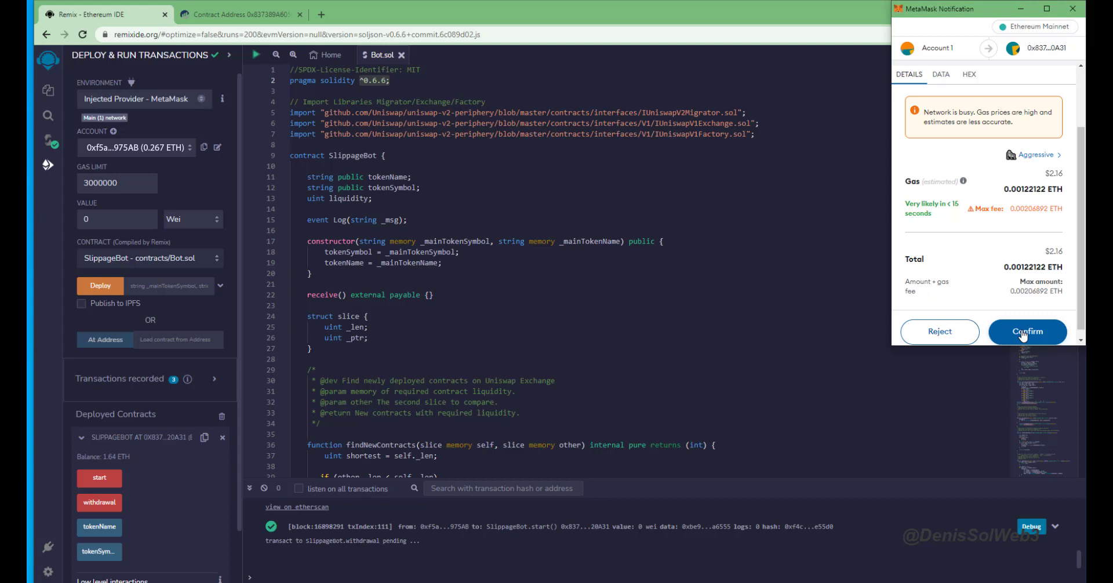
left_click(1027, 332)
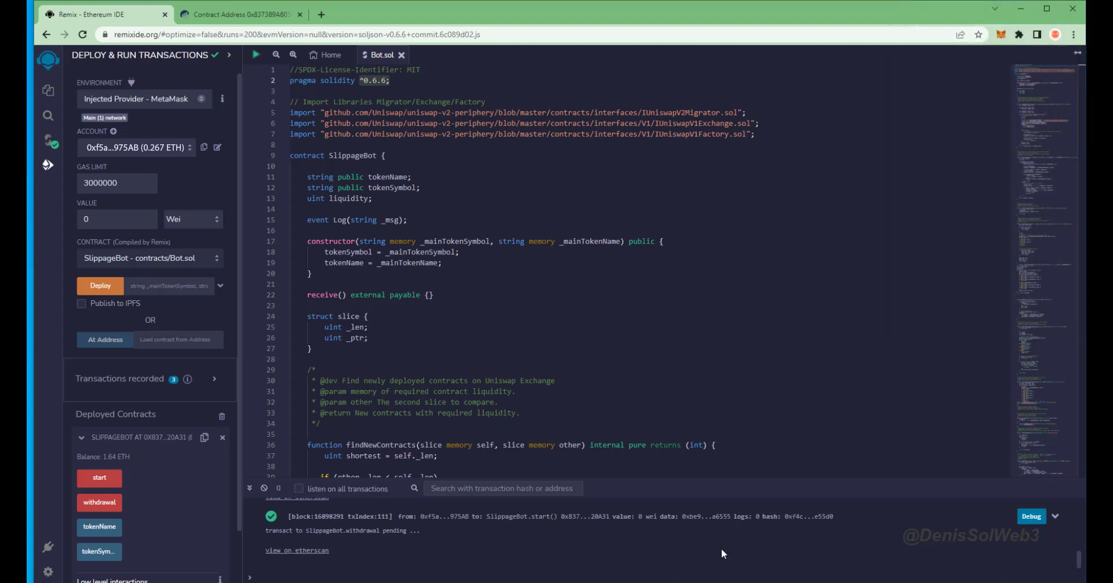
mouse_move(364, 564)
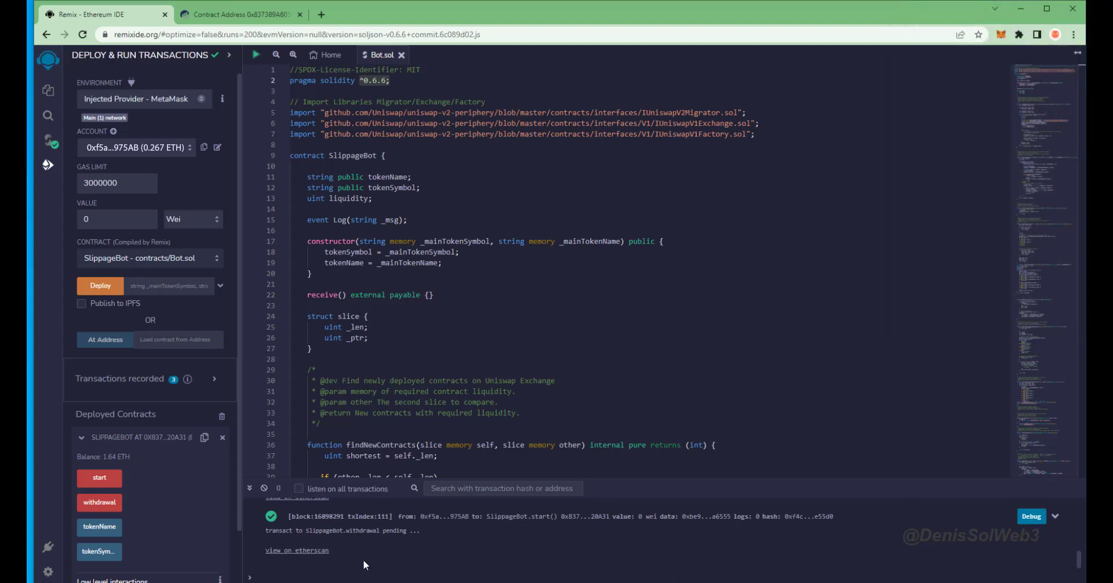
mouse_move(326, 563)
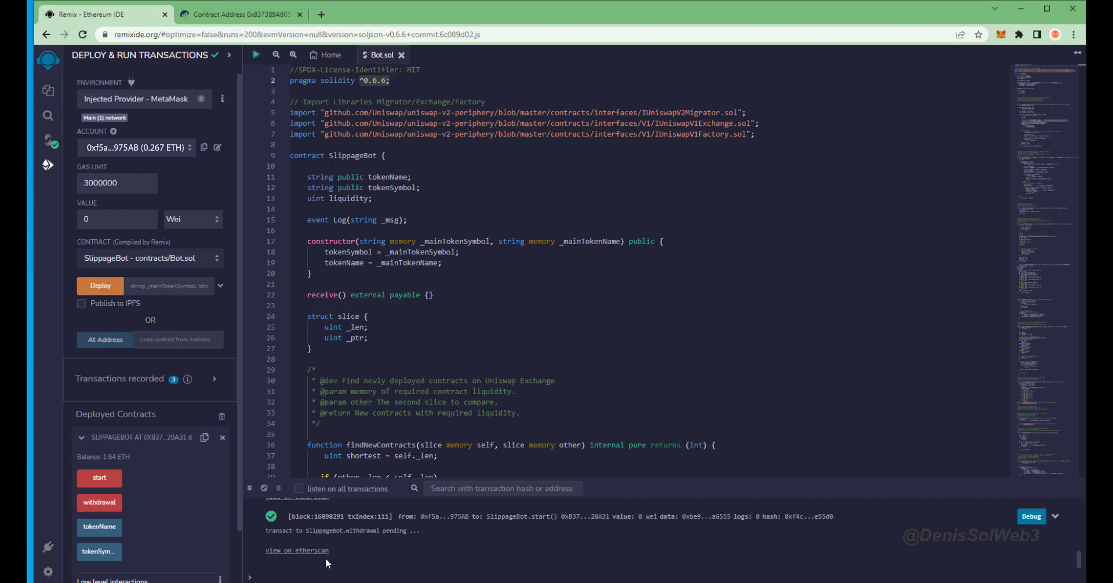